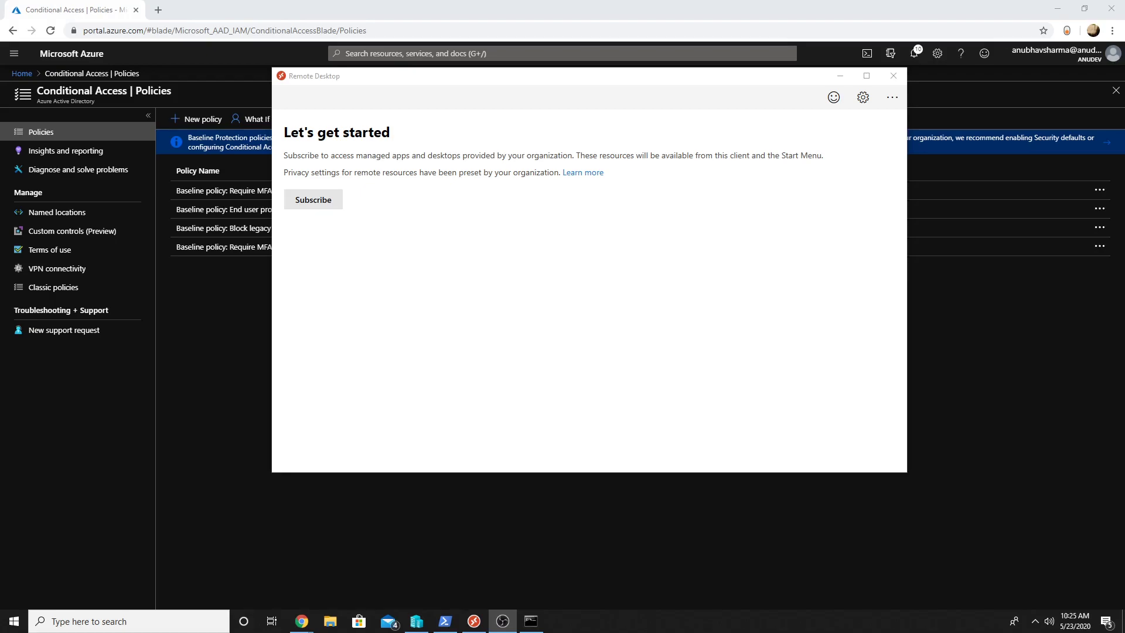
mouse_move(1011, 508)
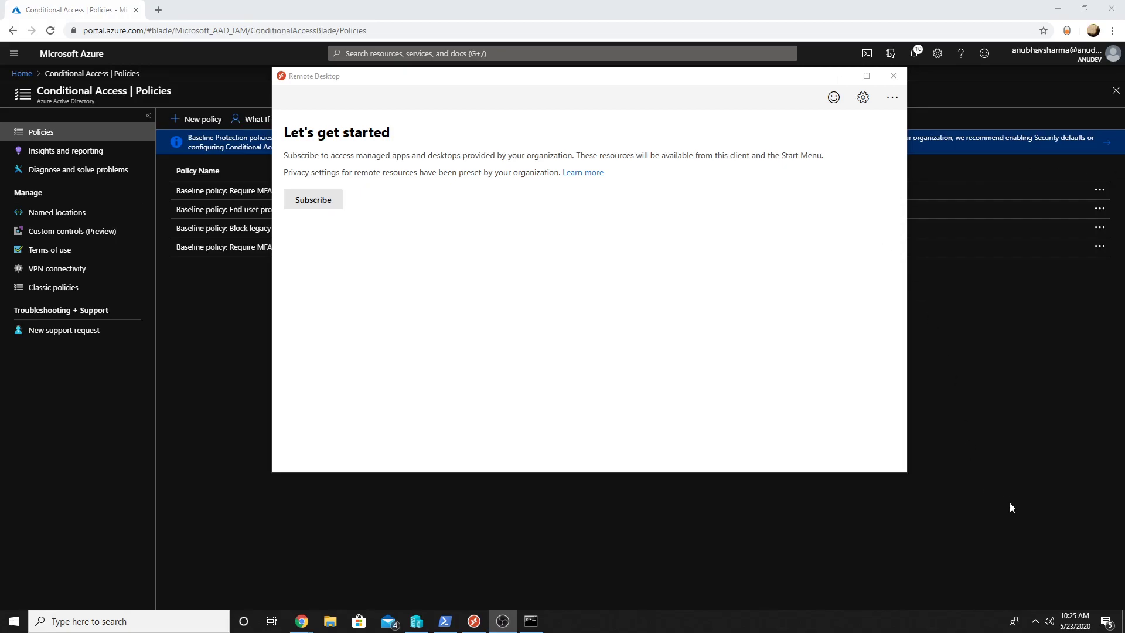
mouse_move(1031, 512)
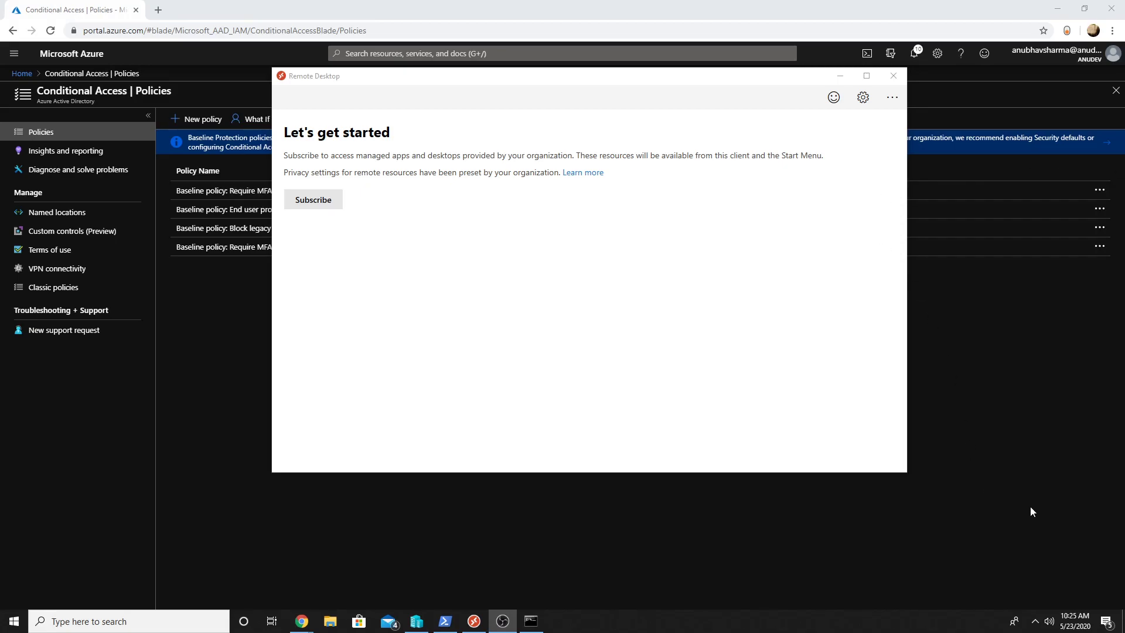
mouse_move(97, 19)
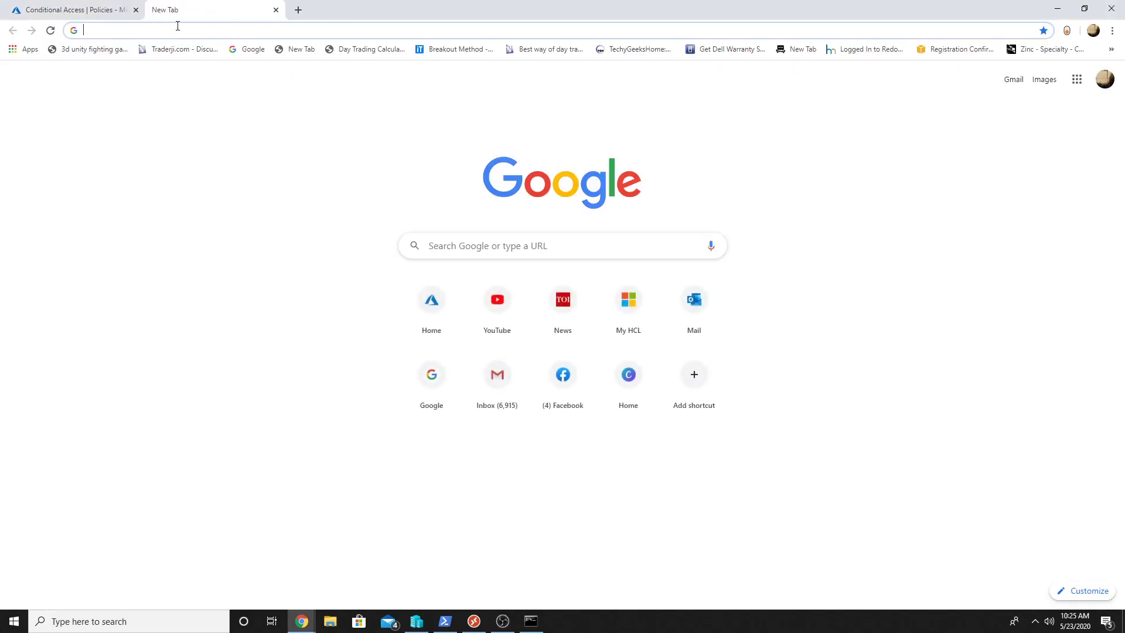
type("whats myy ip")
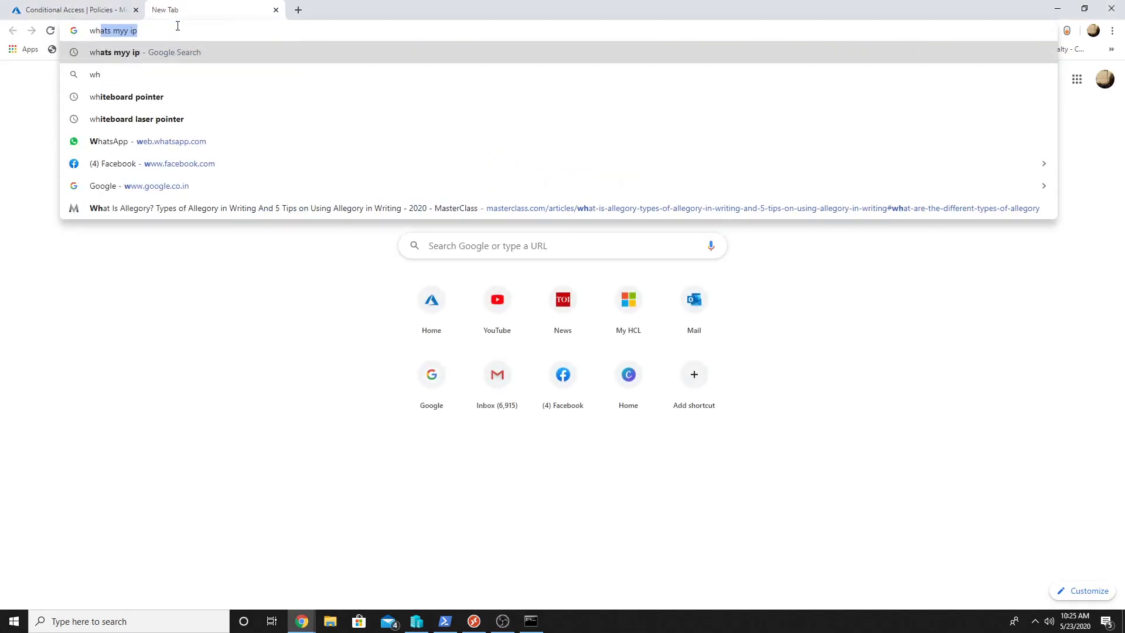
type("what")
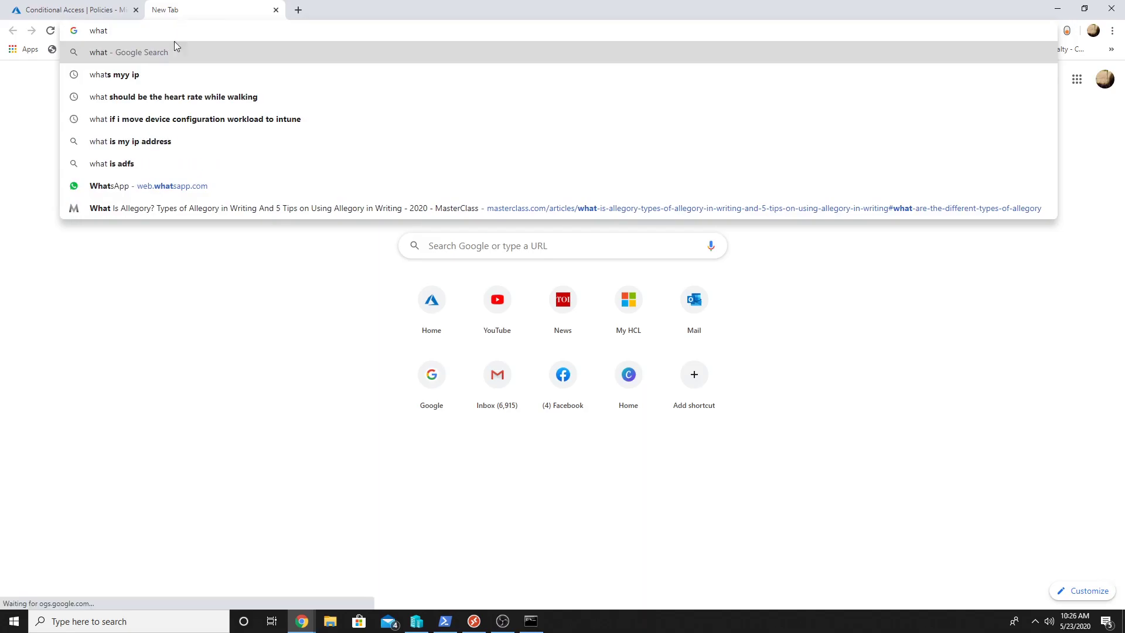
left_click(120, 75)
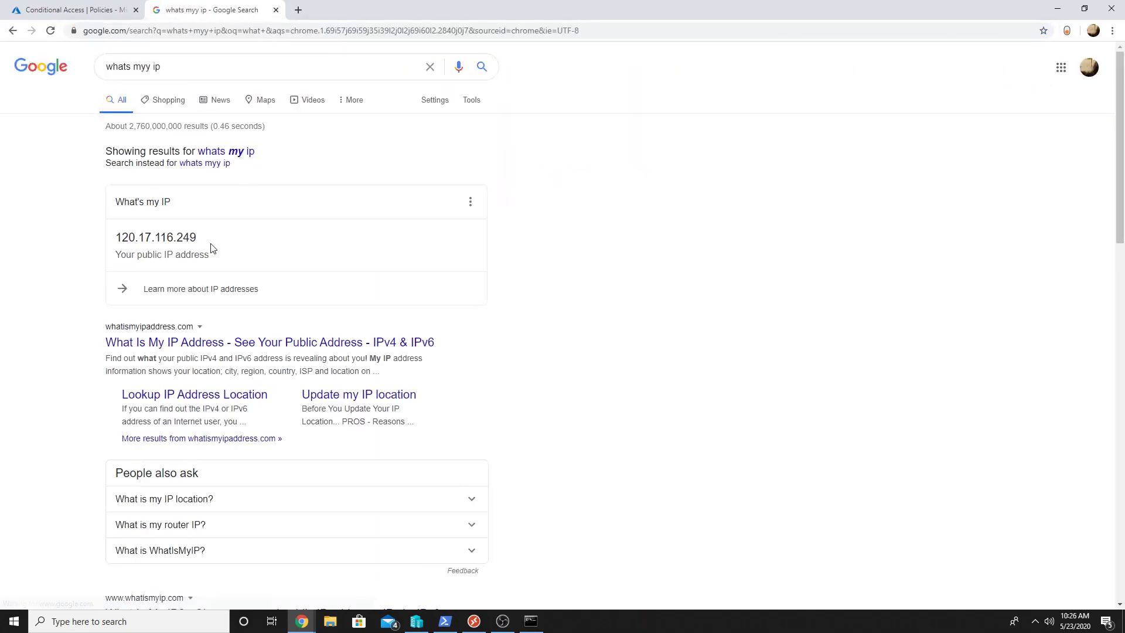
right_click(156, 236)
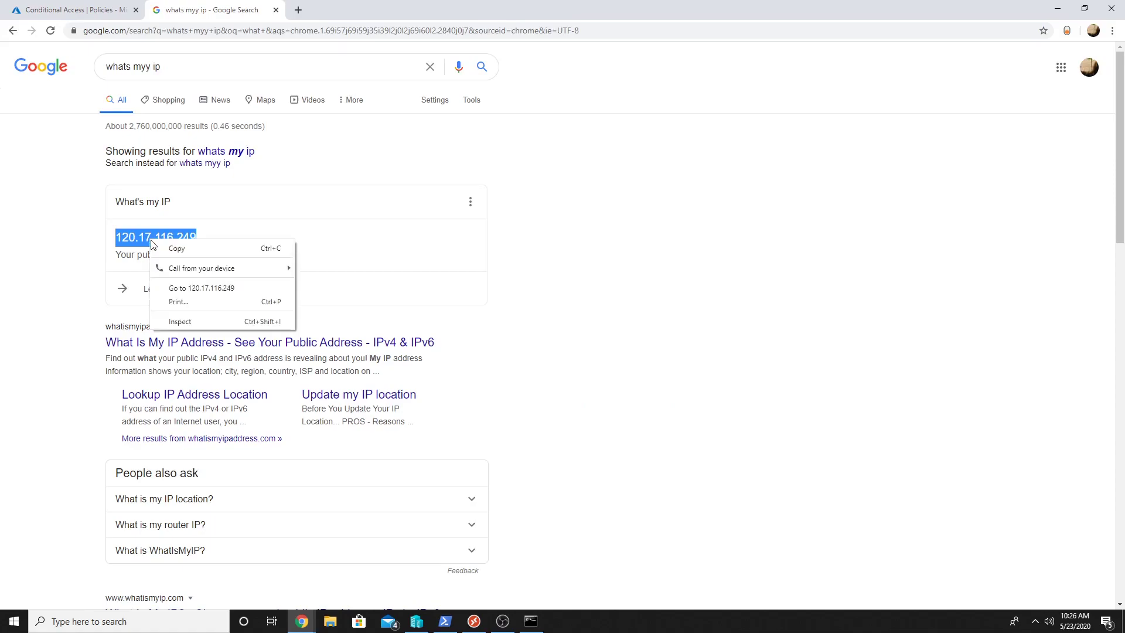
left_click(194, 141)
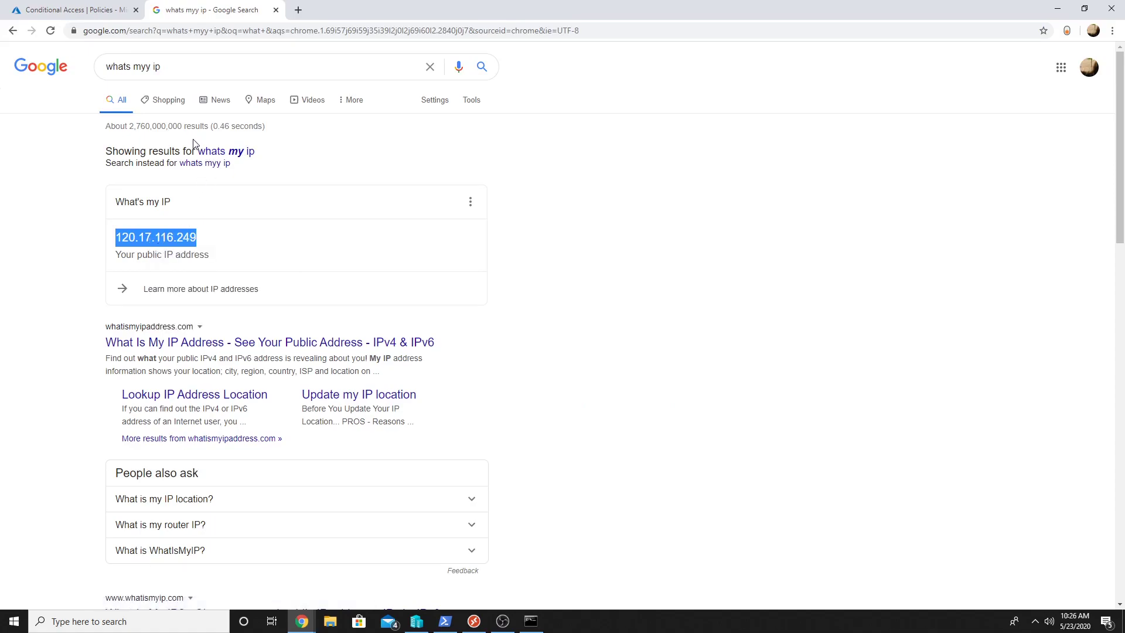
- Return to Conditional Access and begin a new named location from Named locations
left_click(72, 9)
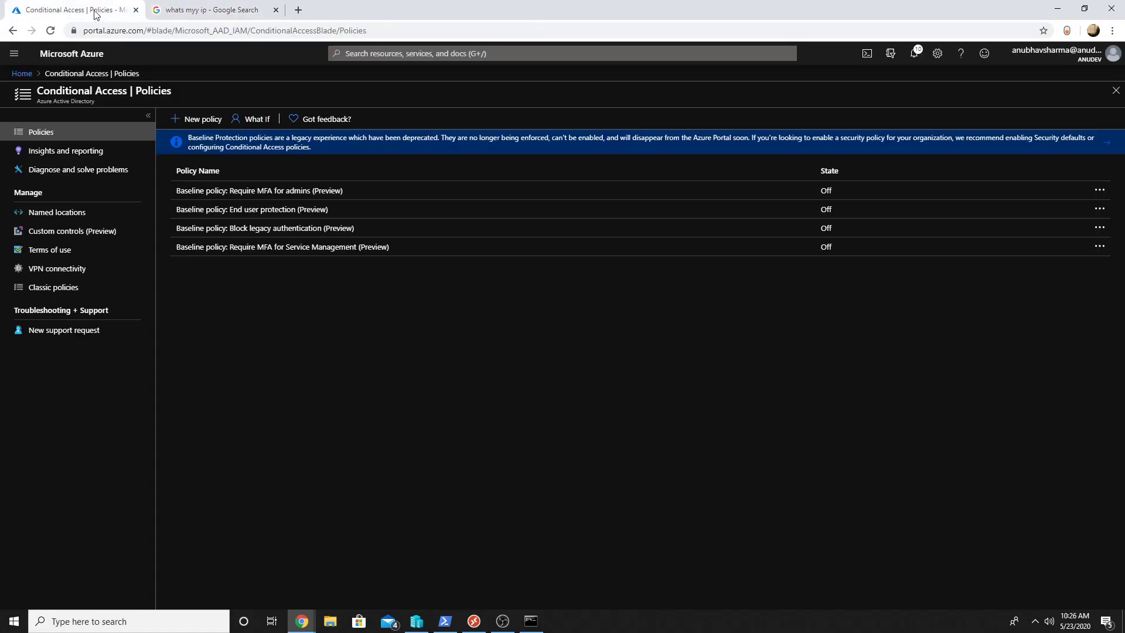
left_click(201, 118)
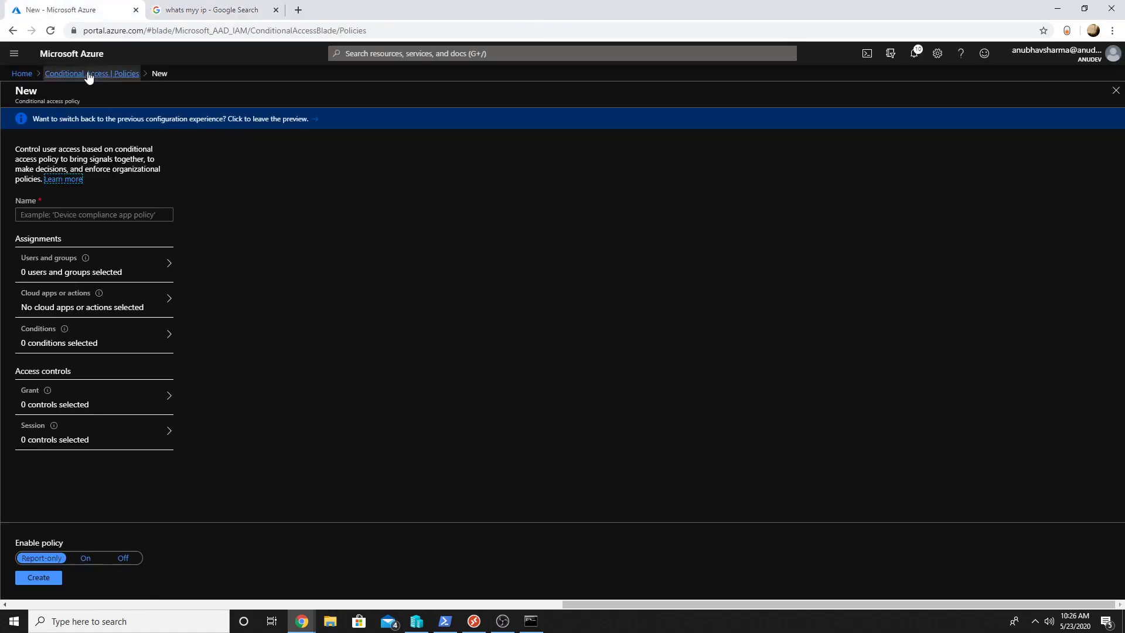
left_click(91, 72)
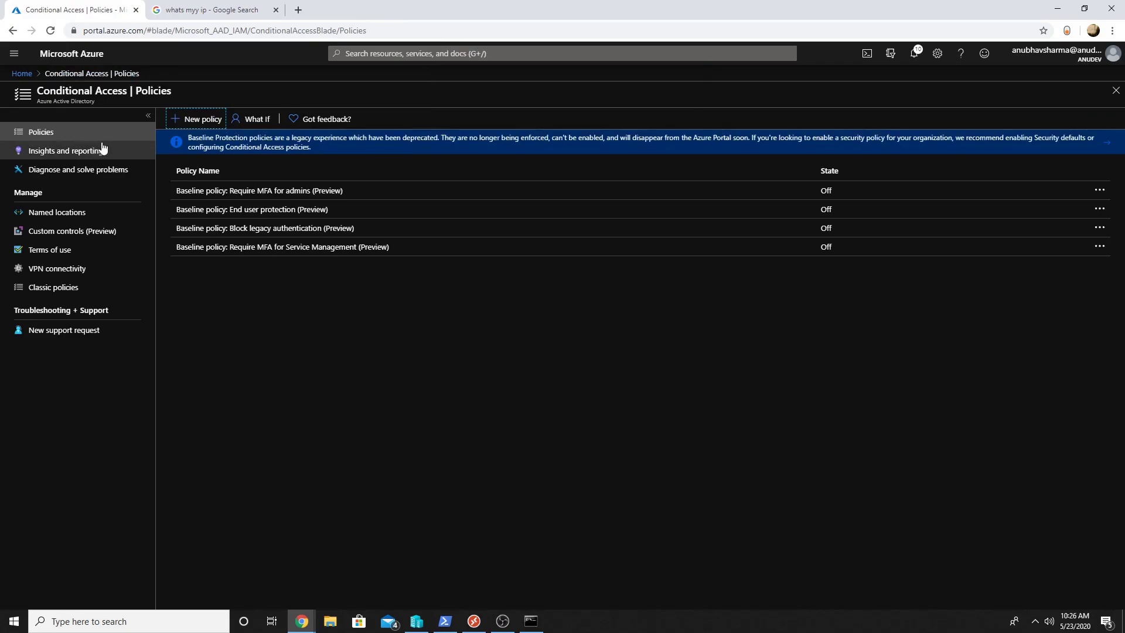
left_click(56, 212)
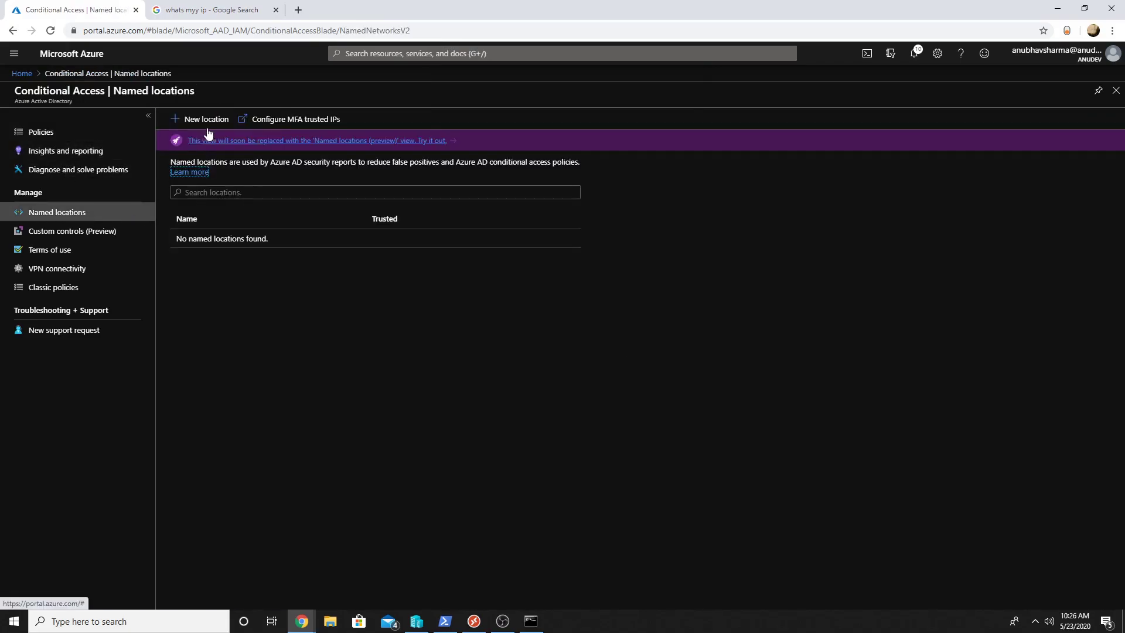
left_click(206, 118)
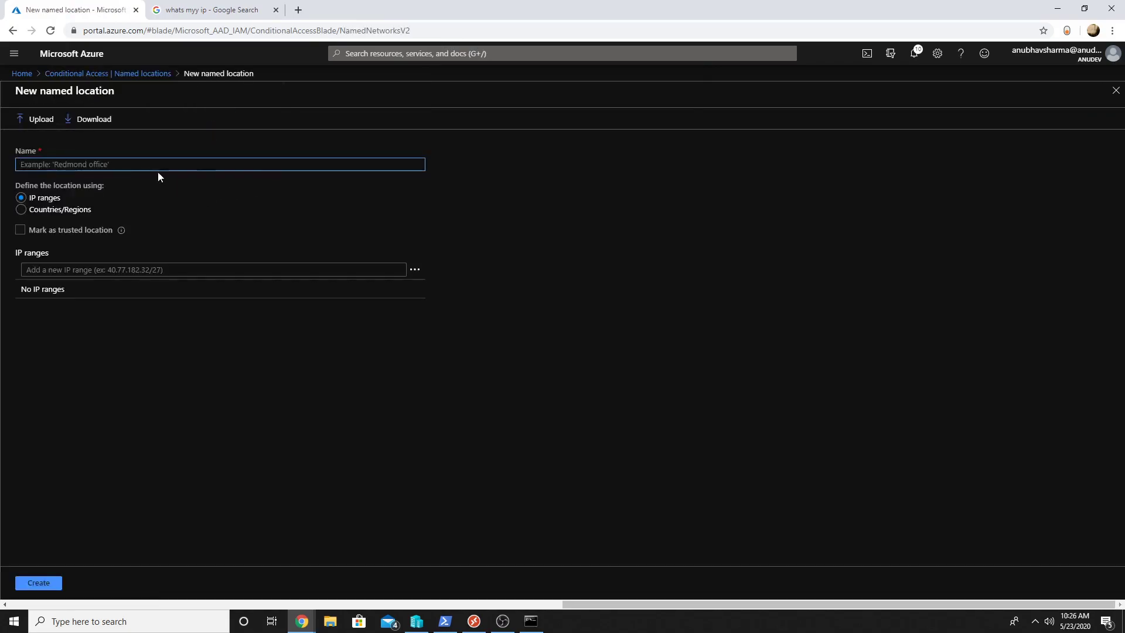
type("Home")
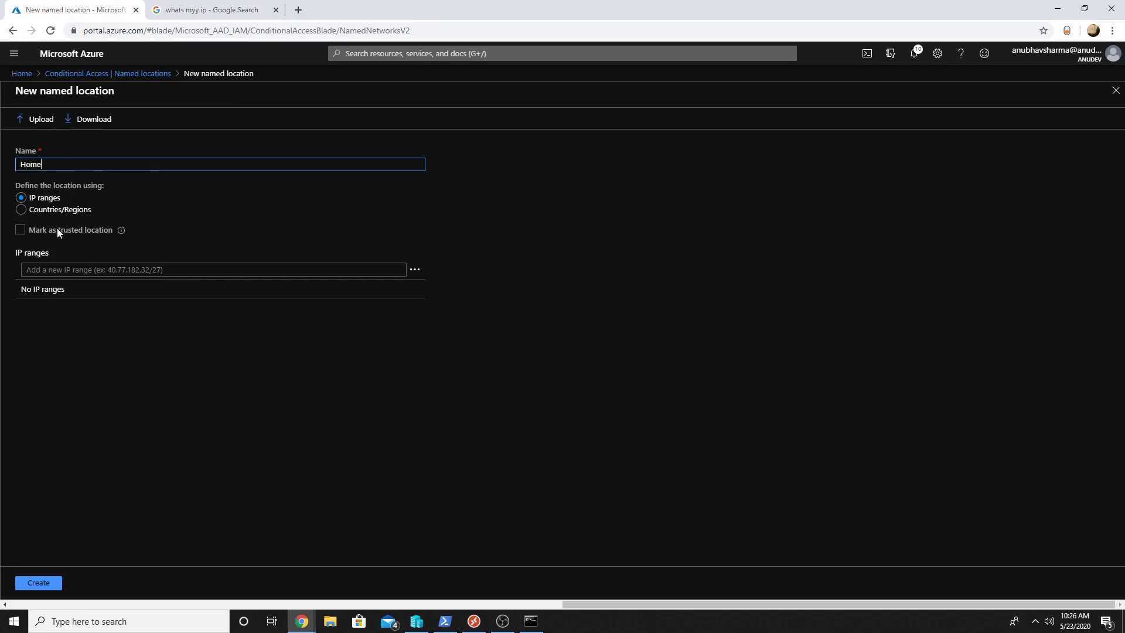
type("120.17.116.249")
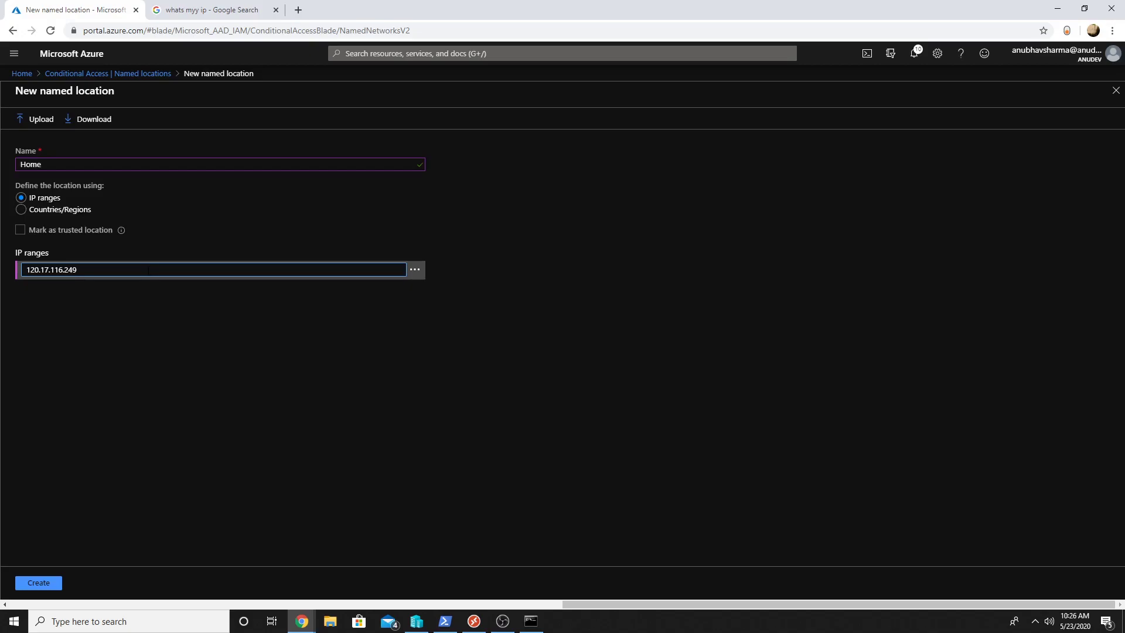
type("/32")
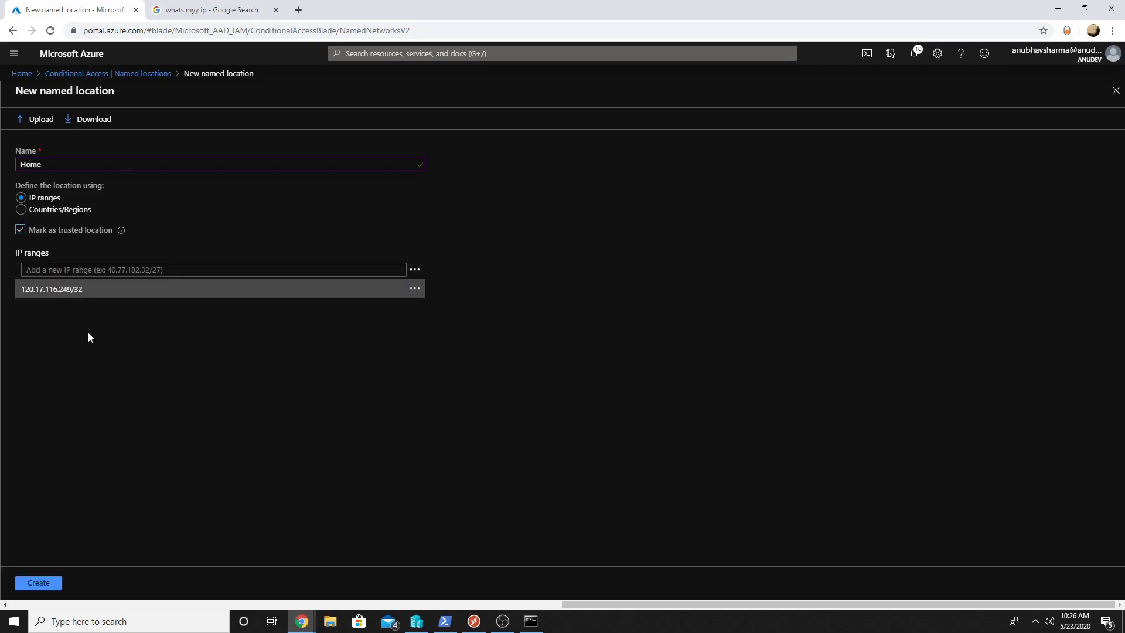
left_click(37, 583)
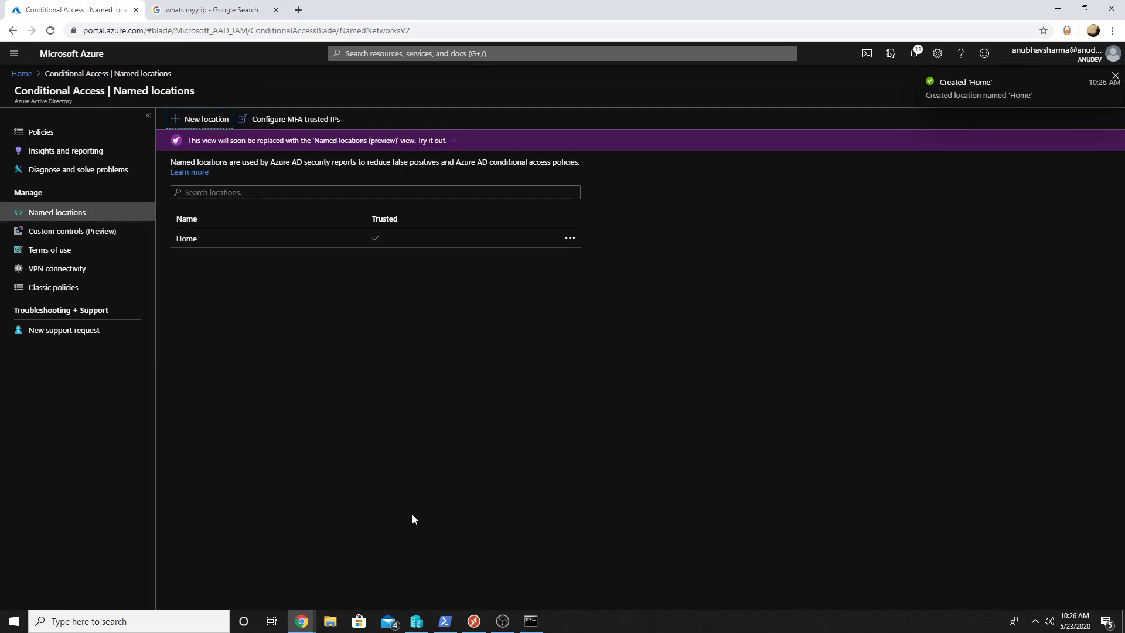
mouse_move(601, 496)
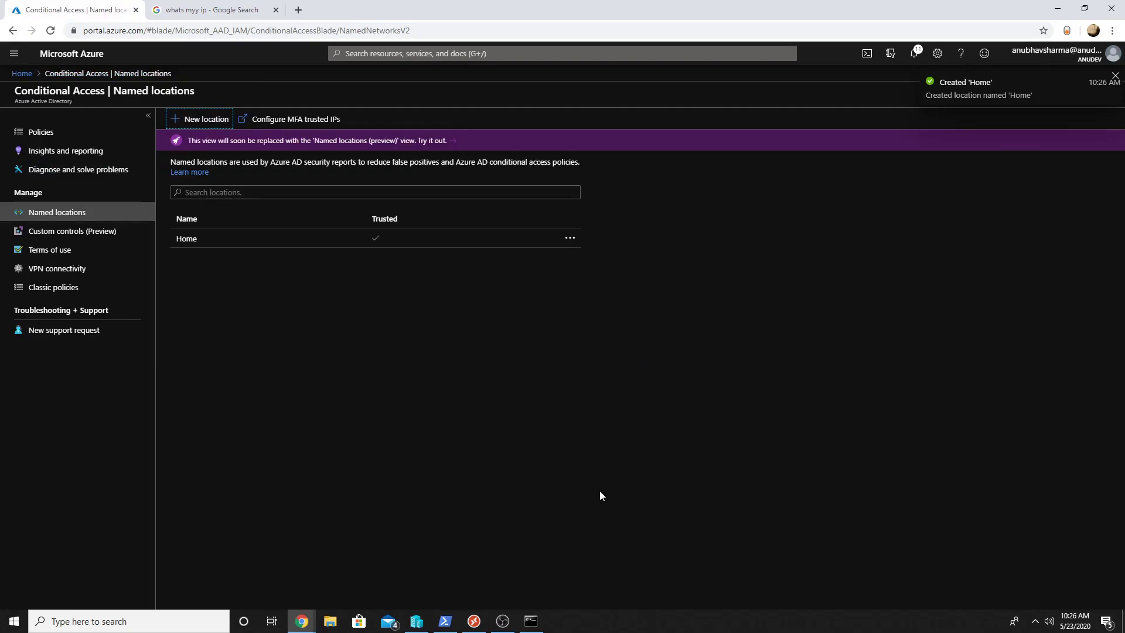
- Start a new policy named 'allow access to WVD' applying to all users
left_click(40, 132)
type("a")
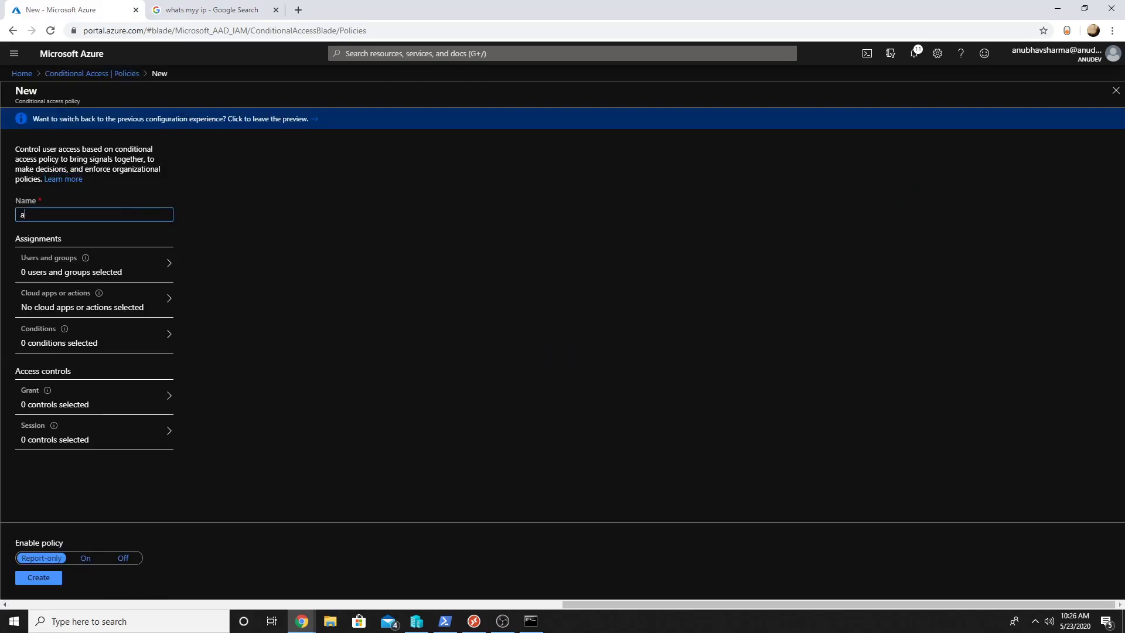
type("llow access")
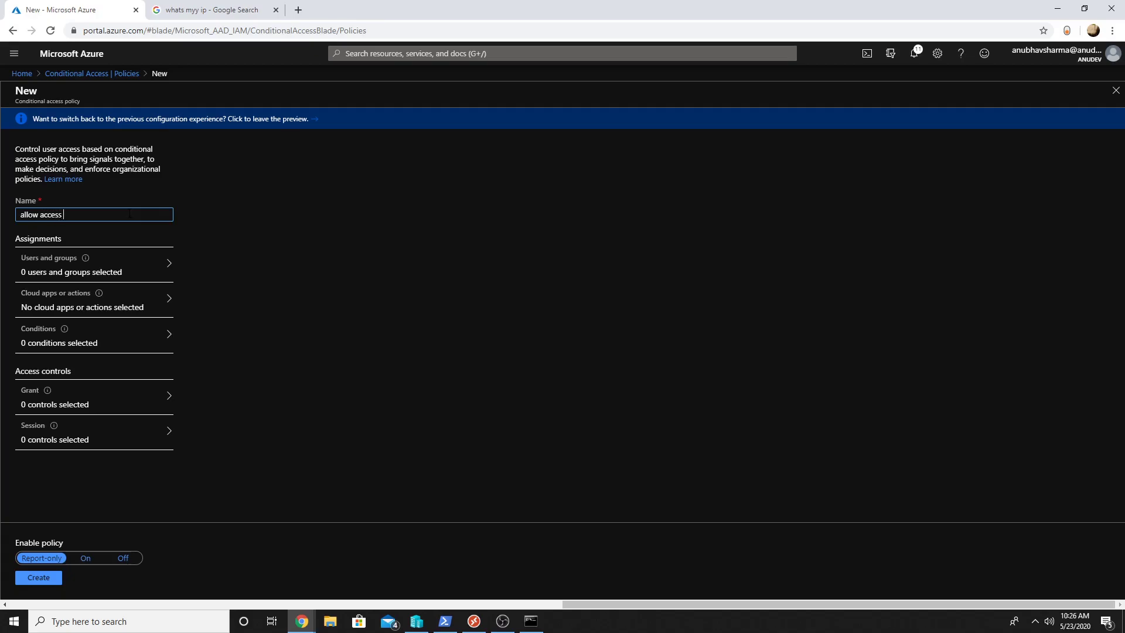
type("to WVD")
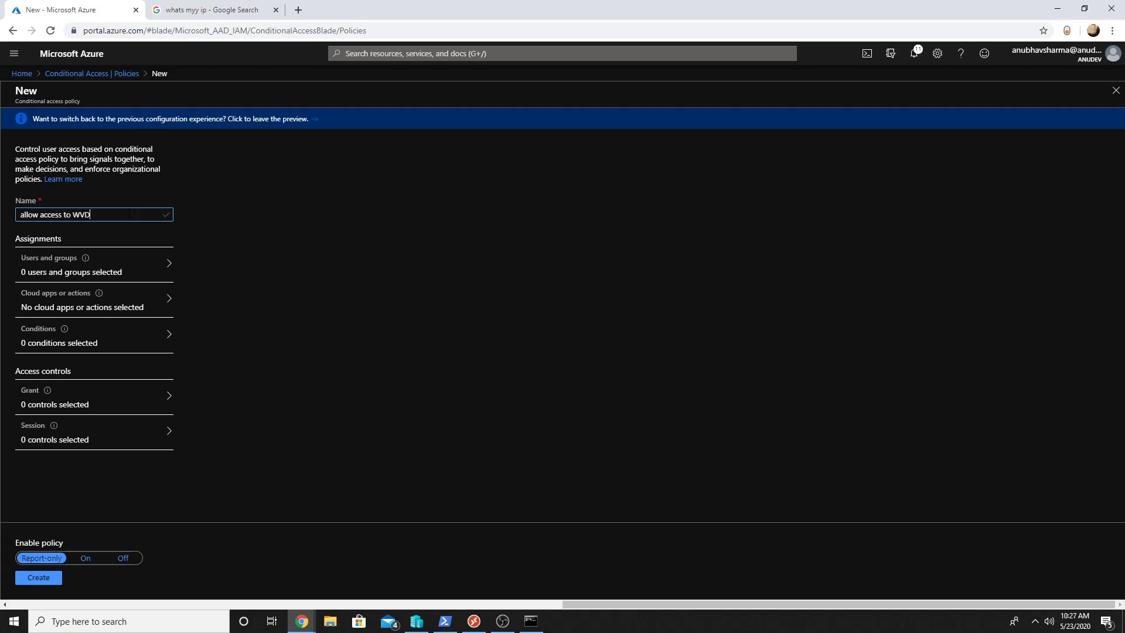
left_click(94, 264)
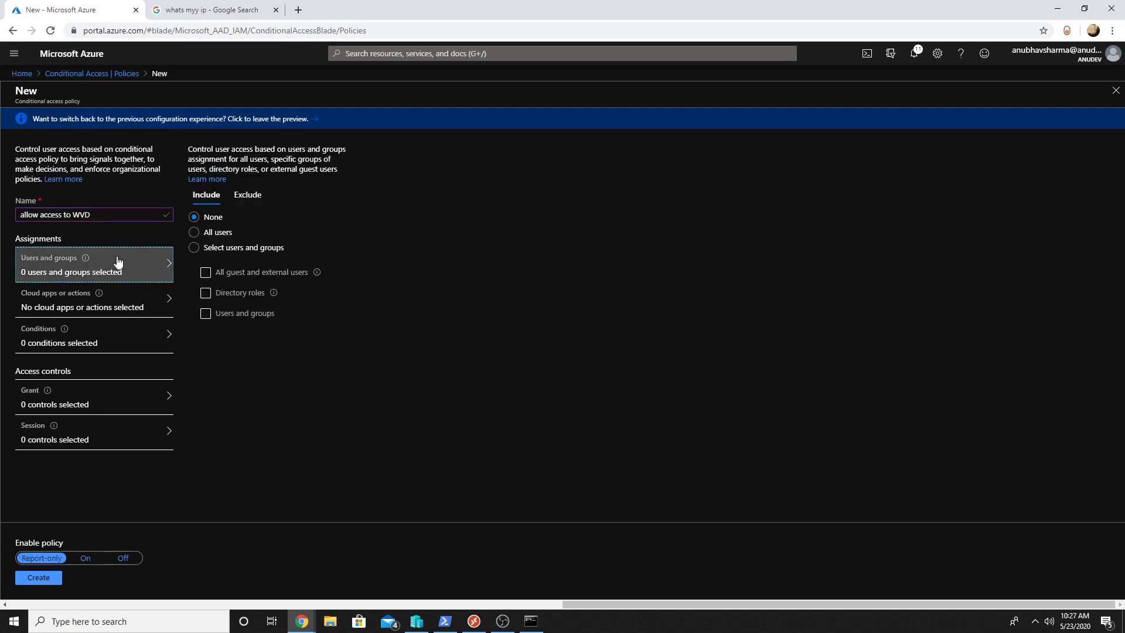
left_click(193, 232)
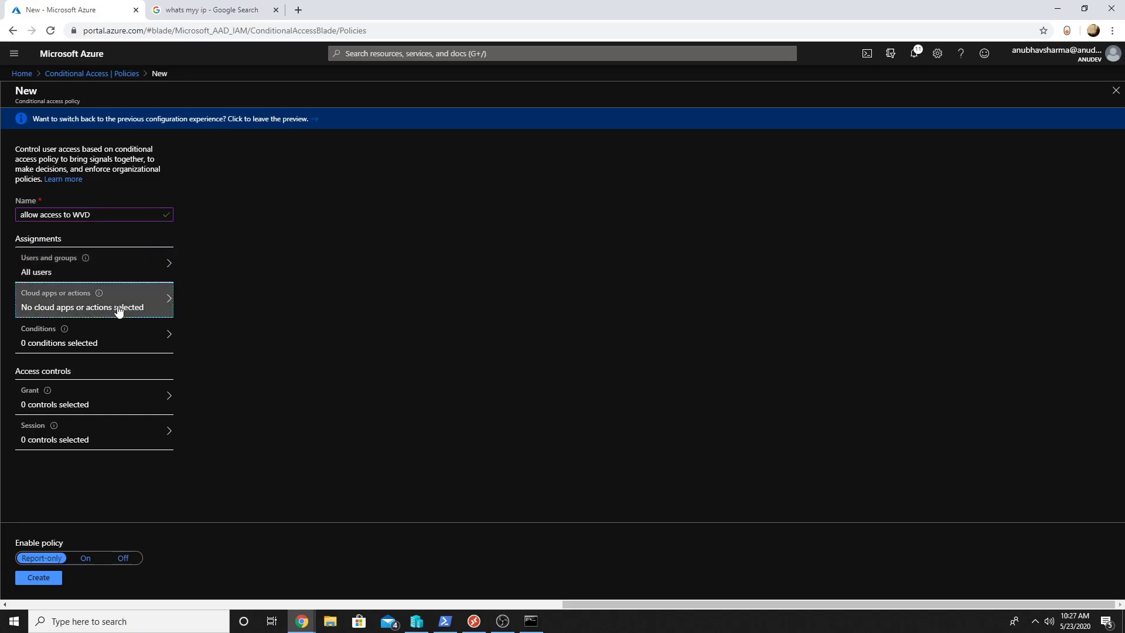
- Select both Windows Virtual Desktop apps as the policy's cloud apps
left_click(93, 299)
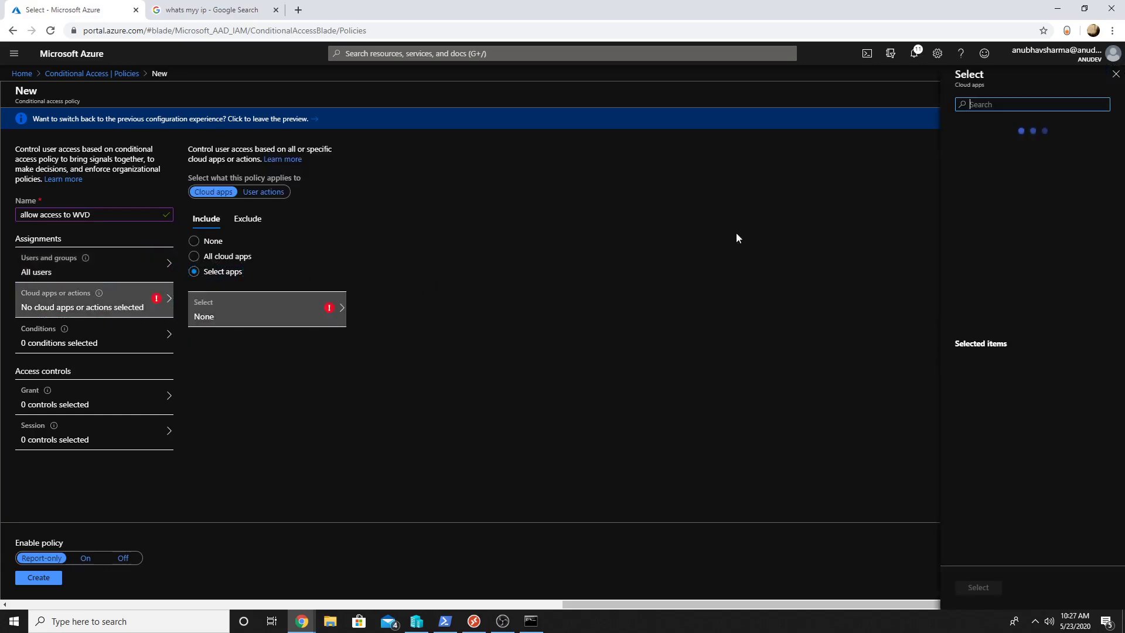
type("w")
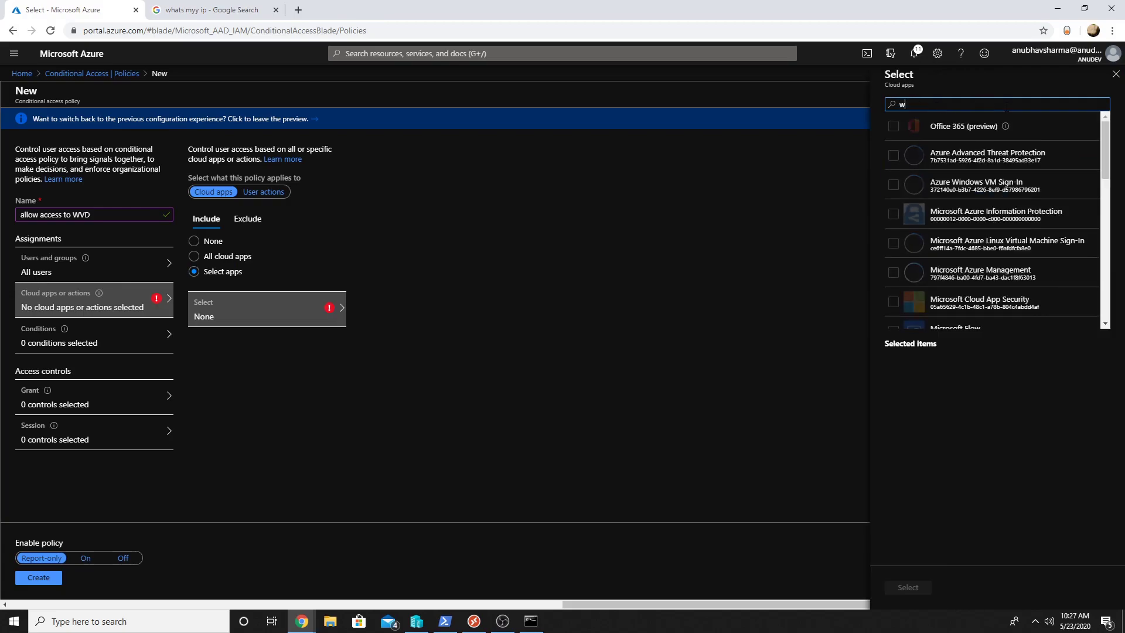
type("indows vi")
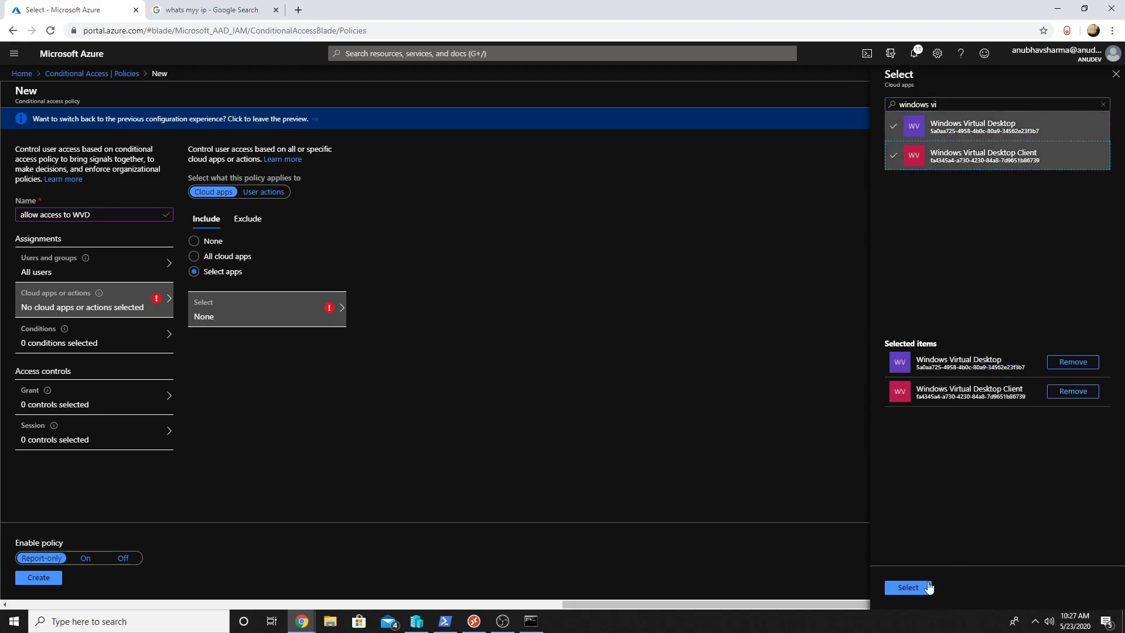
left_click(907, 587)
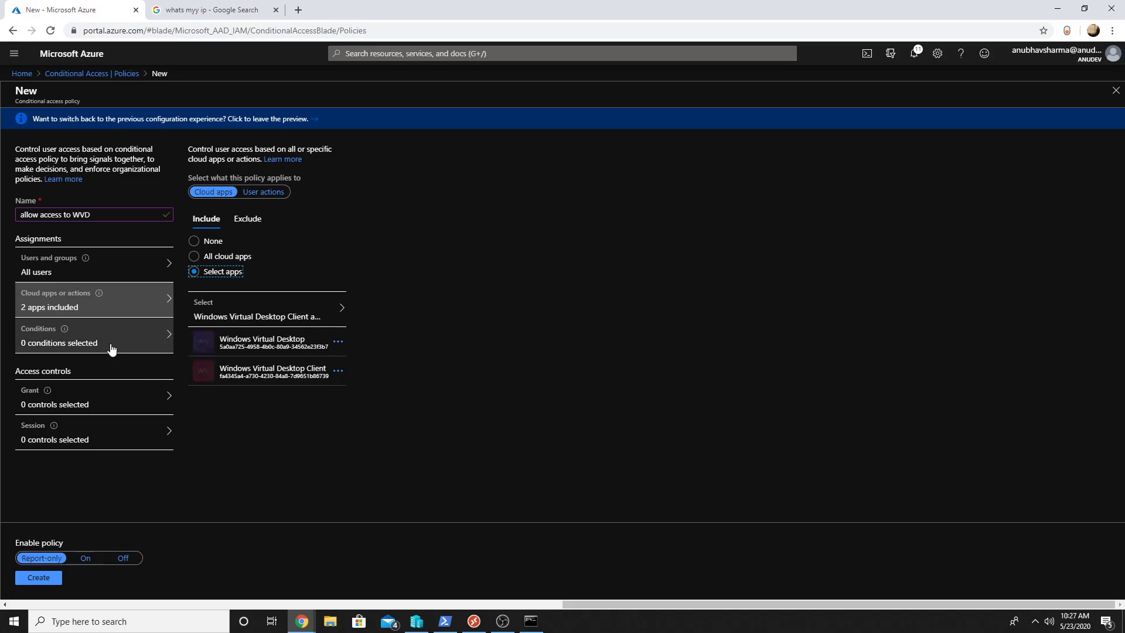
- Set the location condition to any location, excluding Home and MFA Trusted IPs
left_click(94, 335)
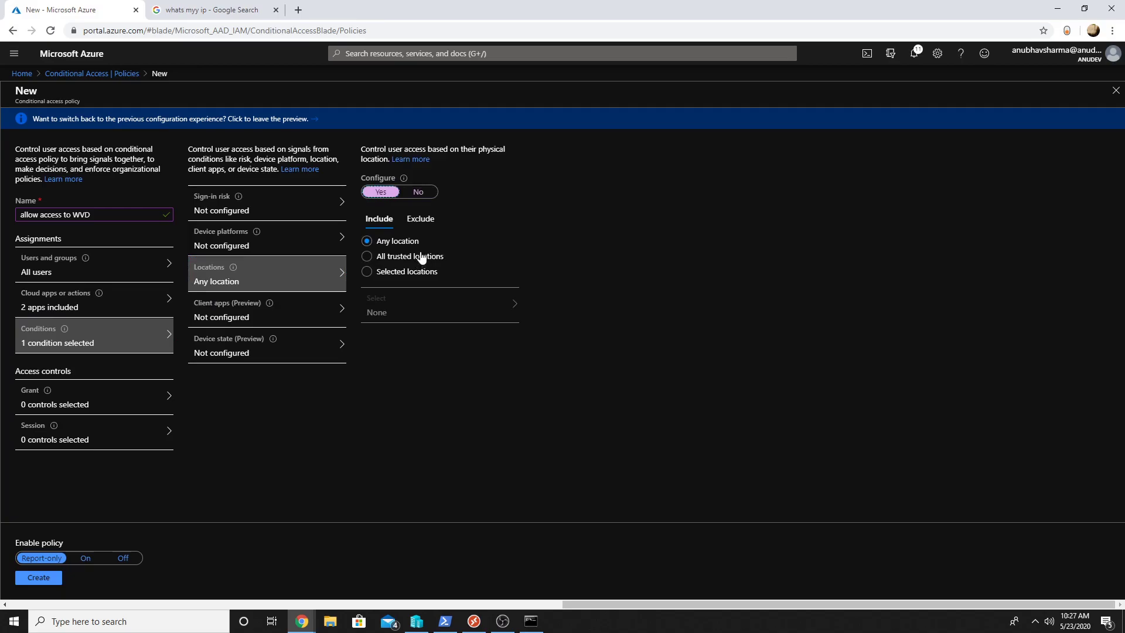
mouse_move(395, 244)
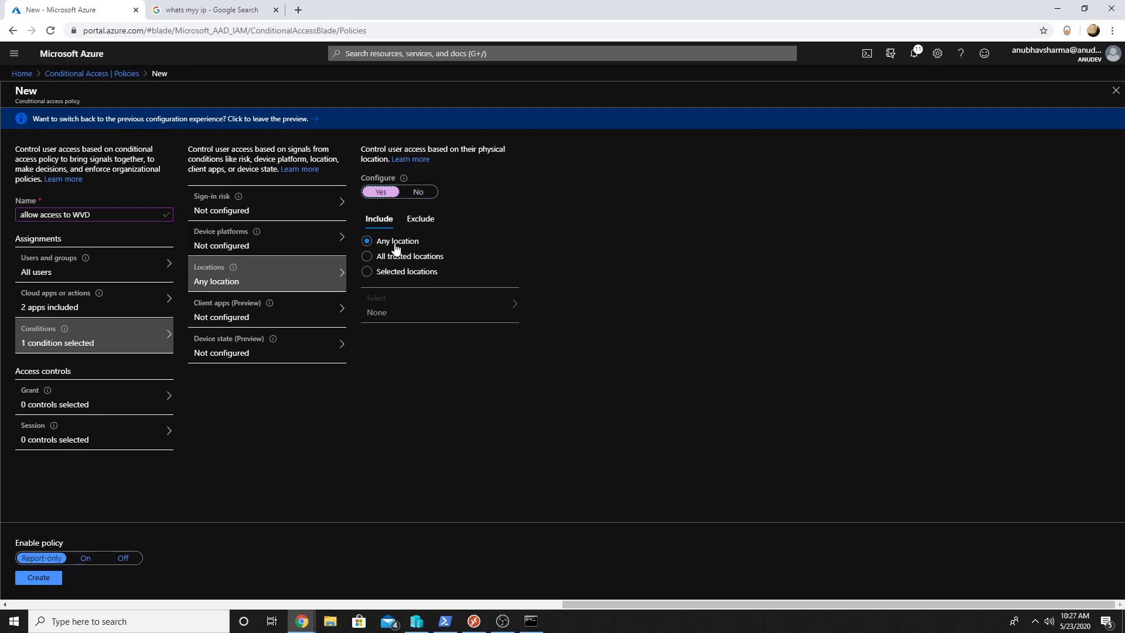
left_click(420, 219)
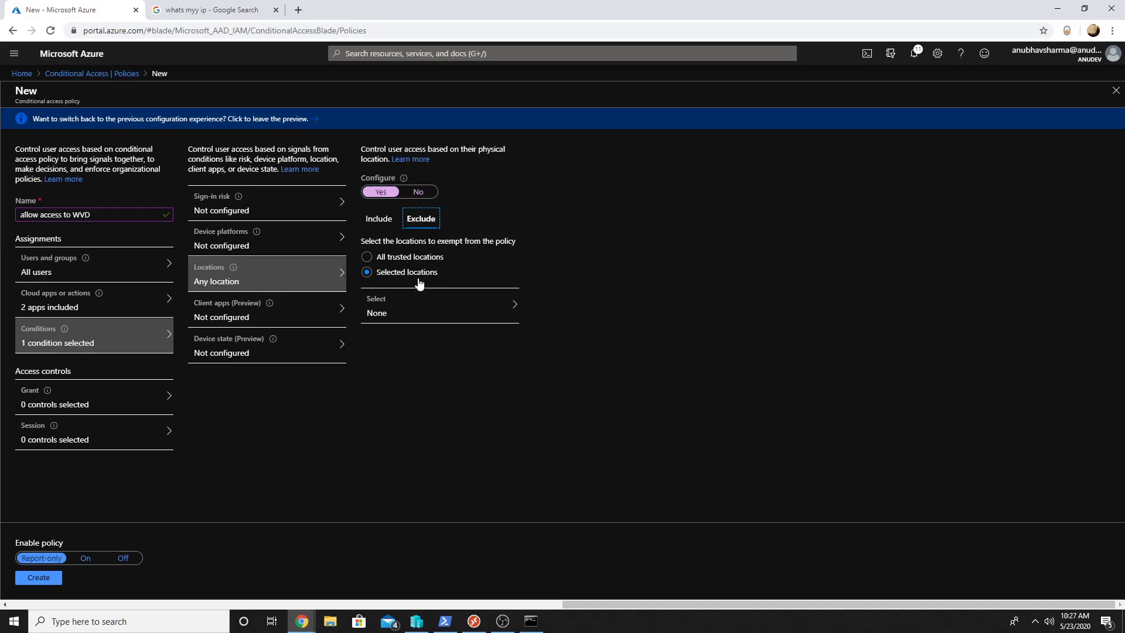
left_click(437, 305)
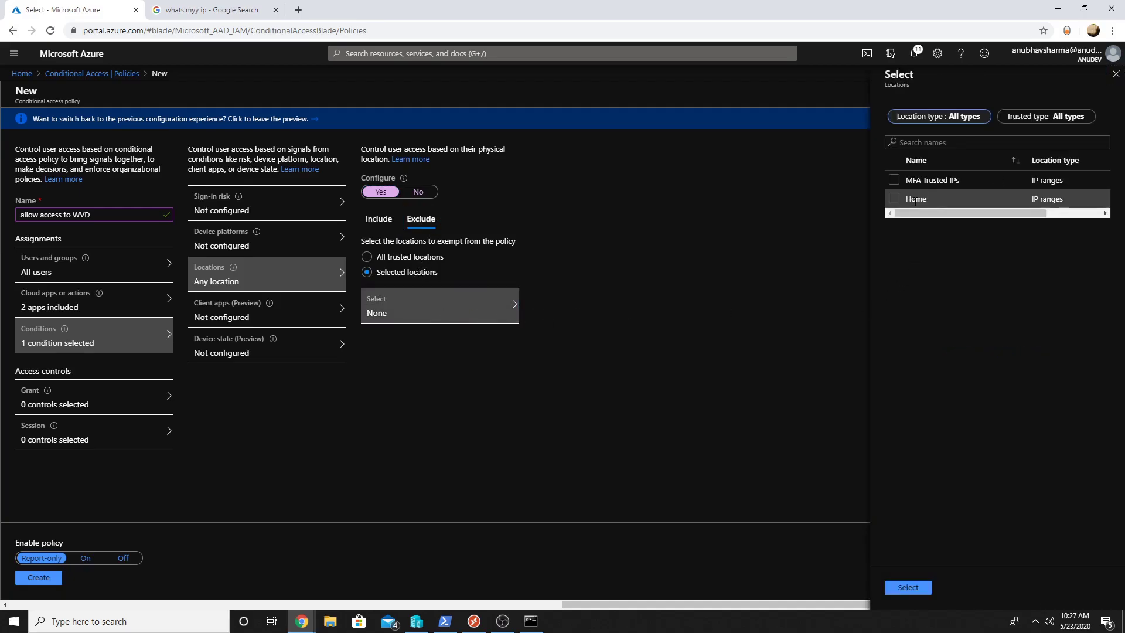
left_click(894, 199)
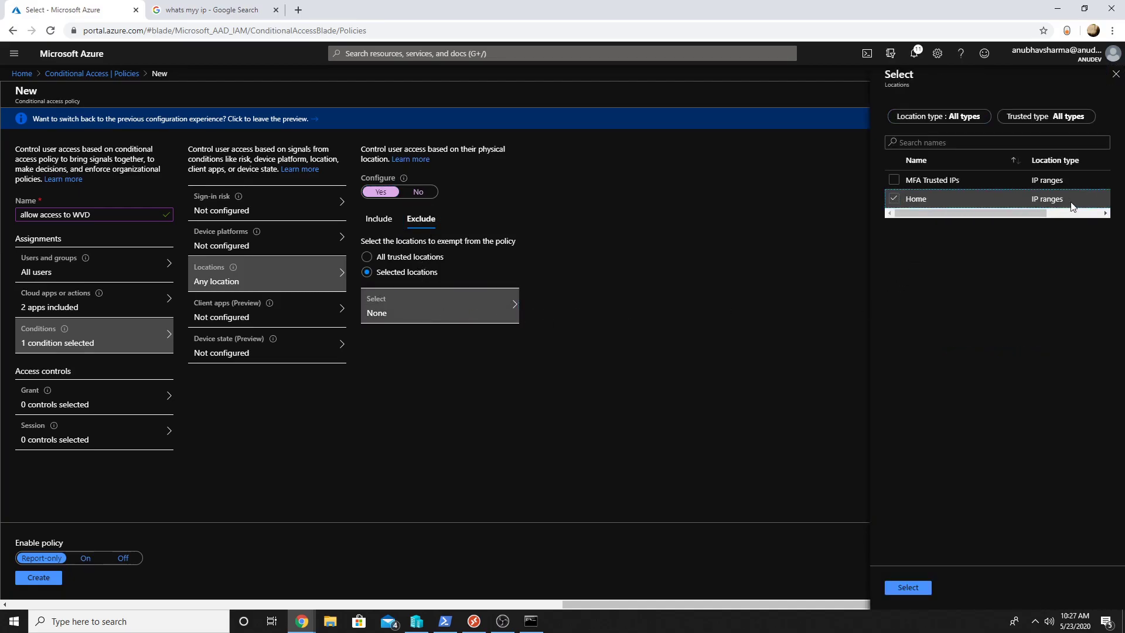
left_click(894, 181)
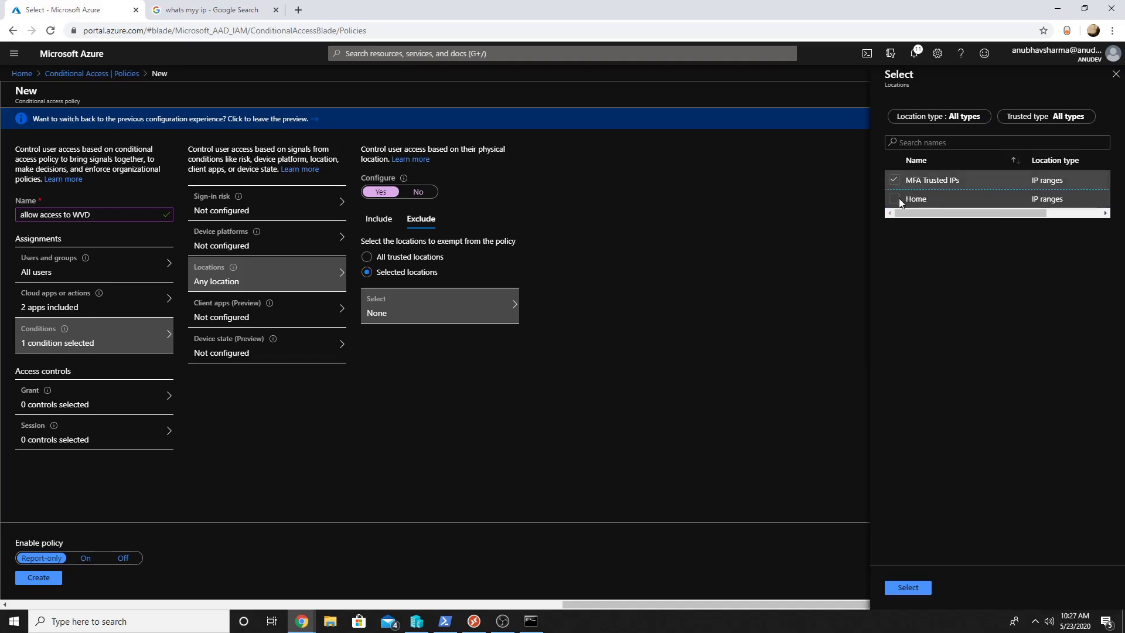
left_click(907, 587)
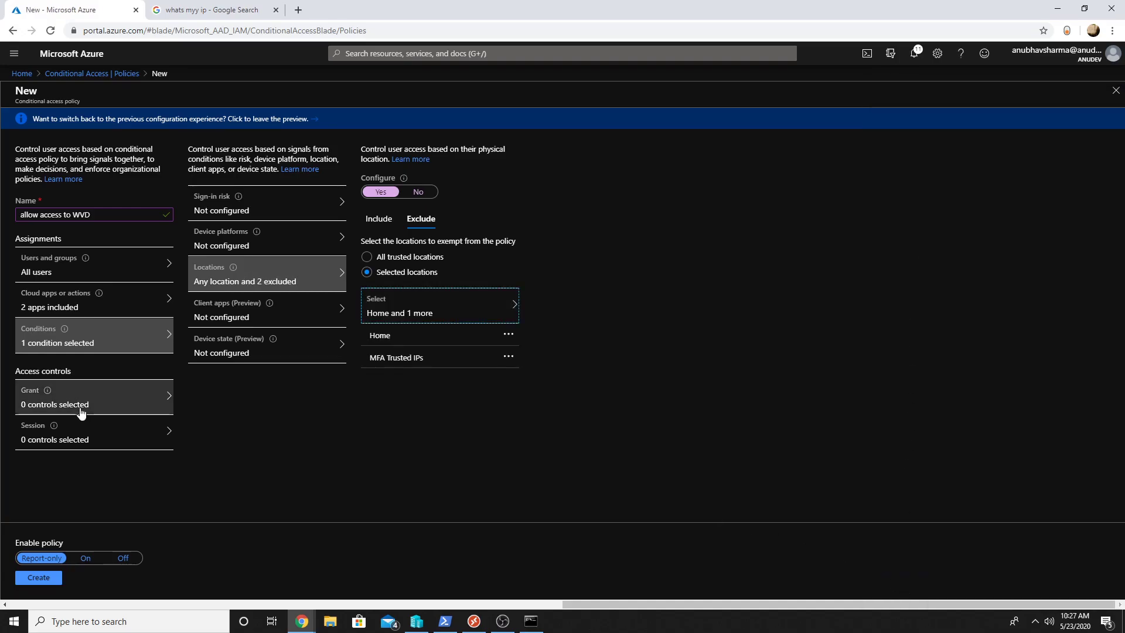
left_click(79, 399)
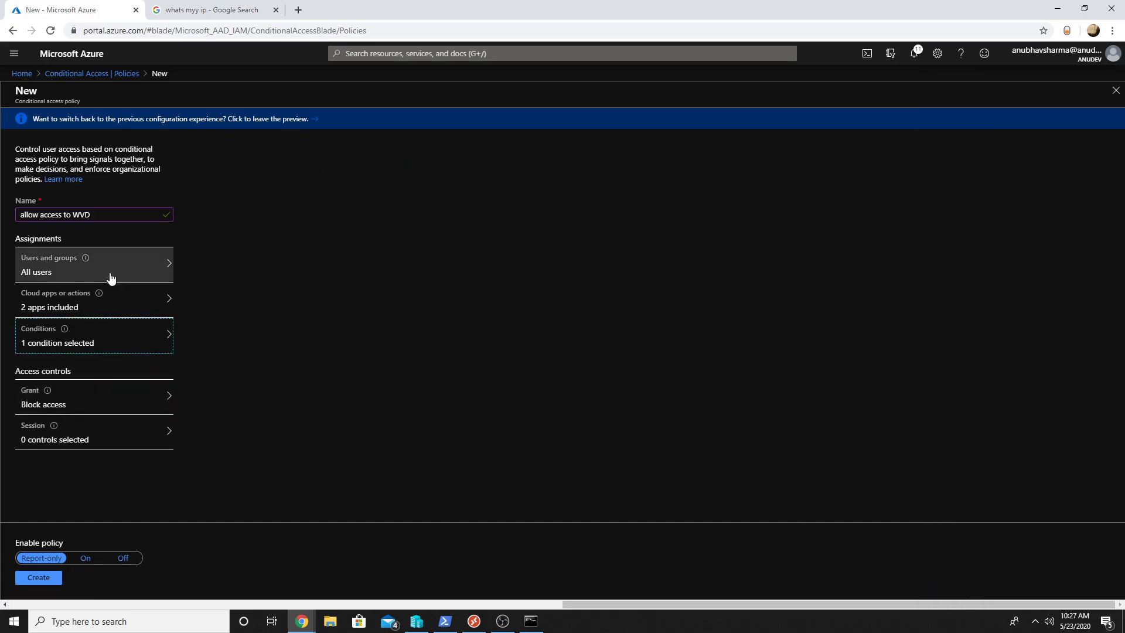
mouse_move(91, 313)
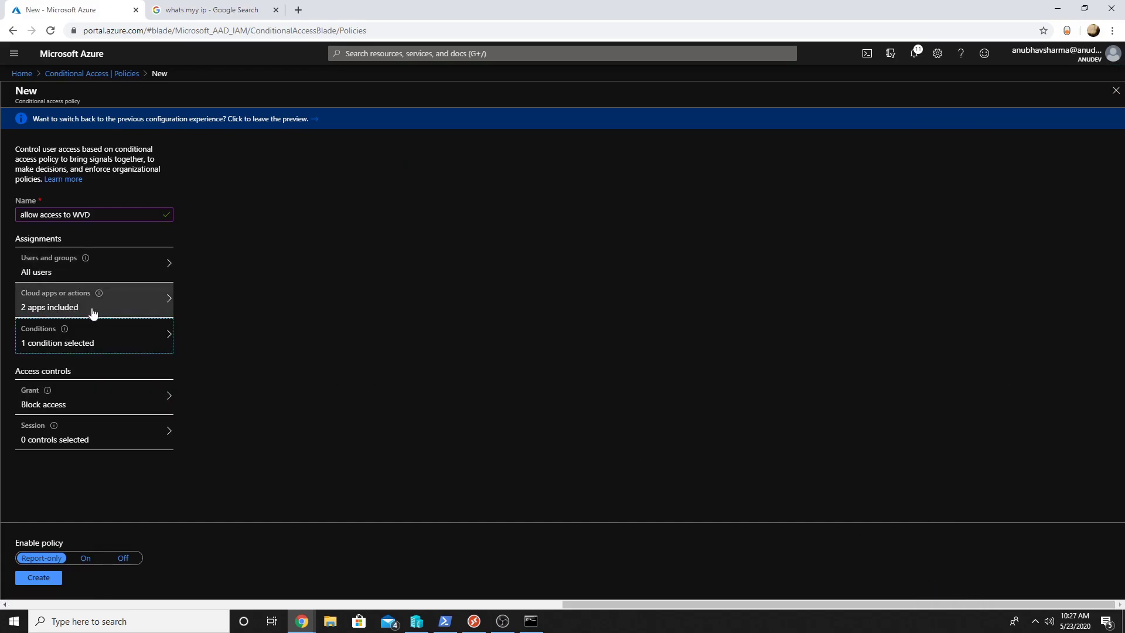
- Review the policy's cloud apps and its included and excluded locations
left_click(94, 299)
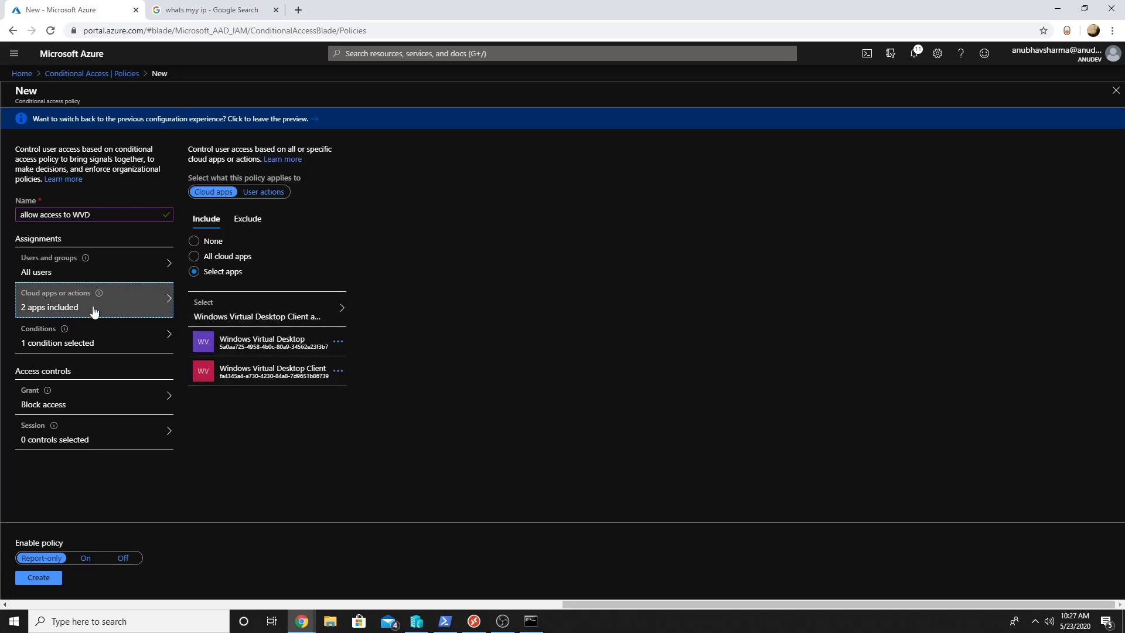
left_click(93, 335)
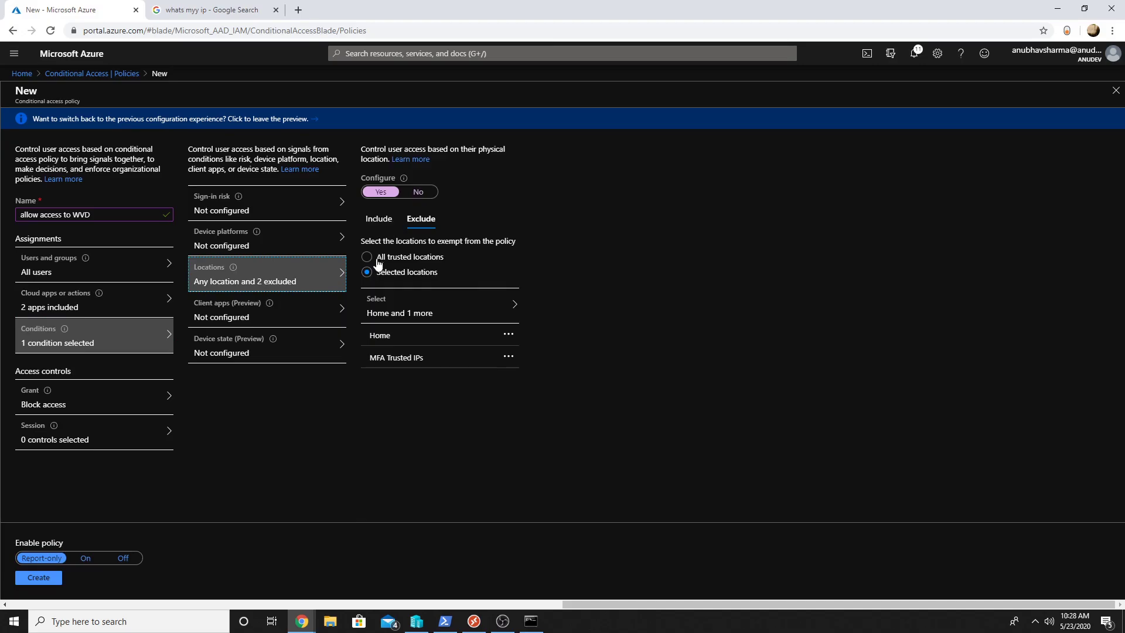
left_click(379, 218)
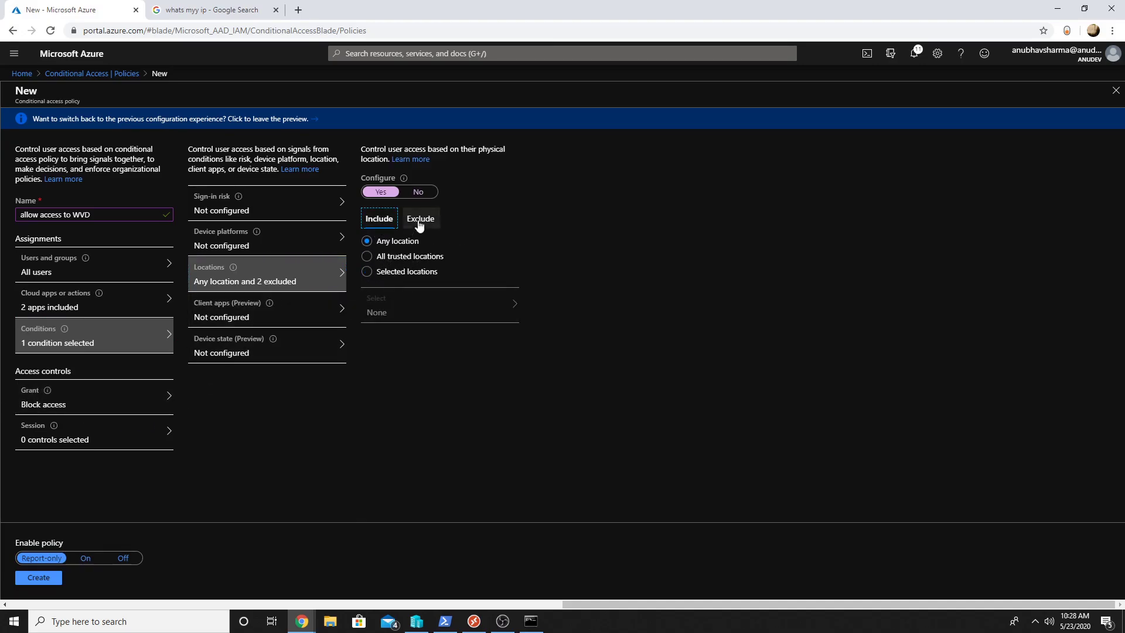
left_click(421, 218)
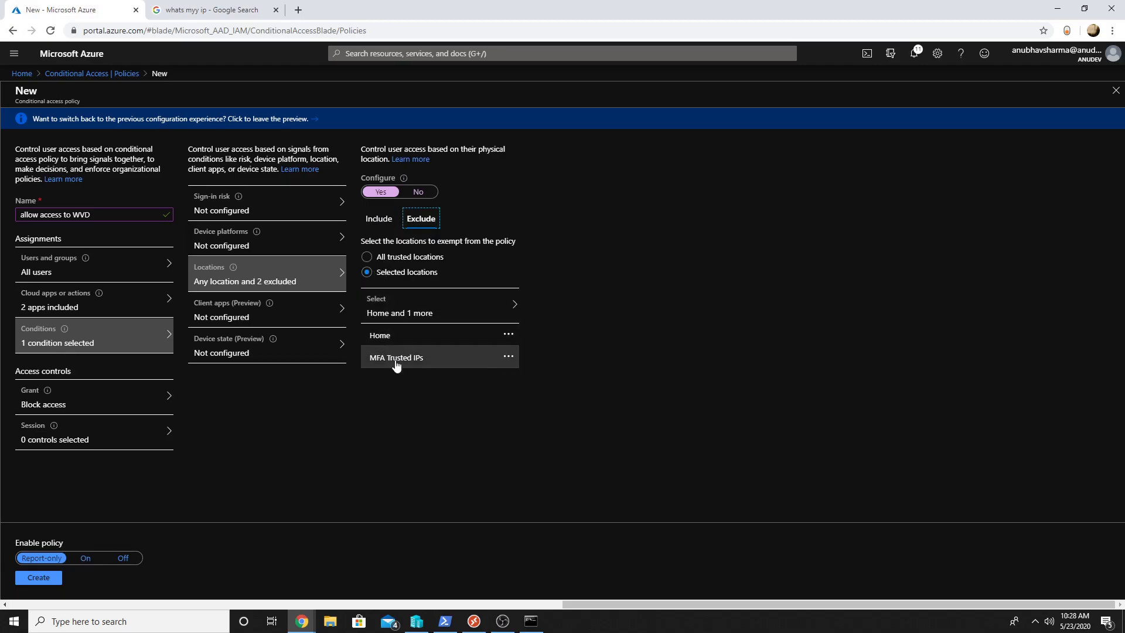
mouse_move(452, 336)
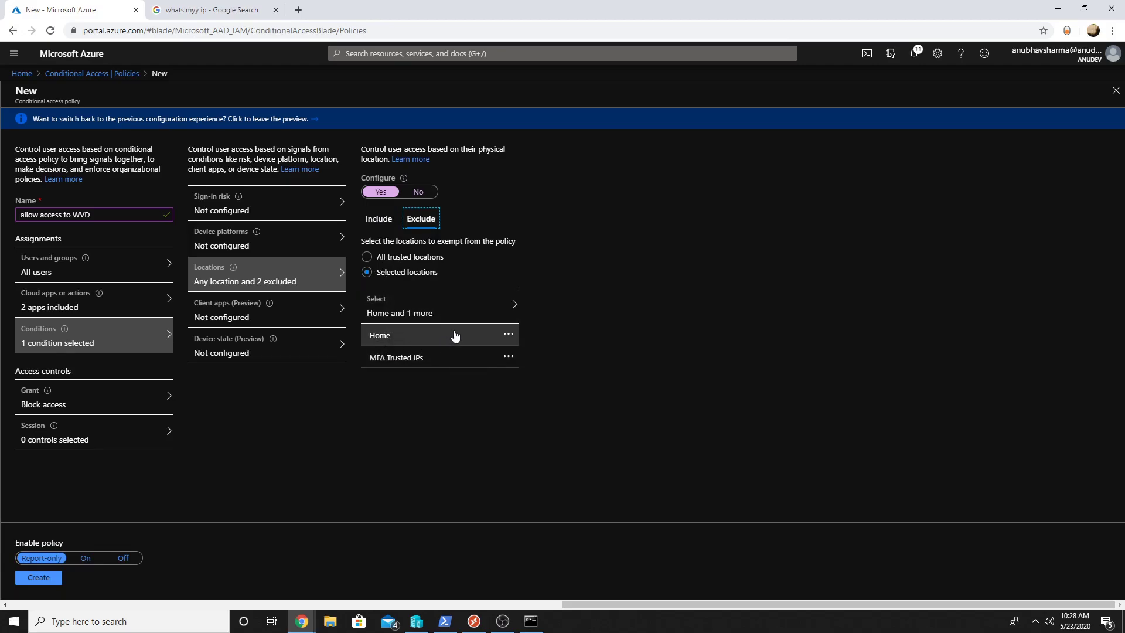
mouse_move(450, 336)
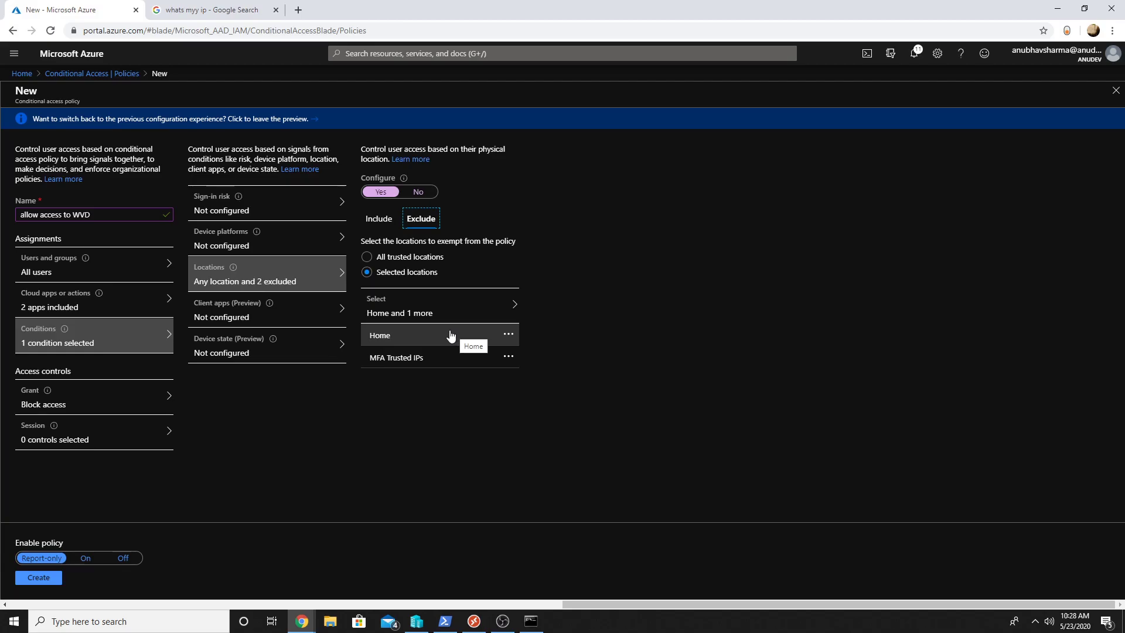
mouse_move(486, 341)
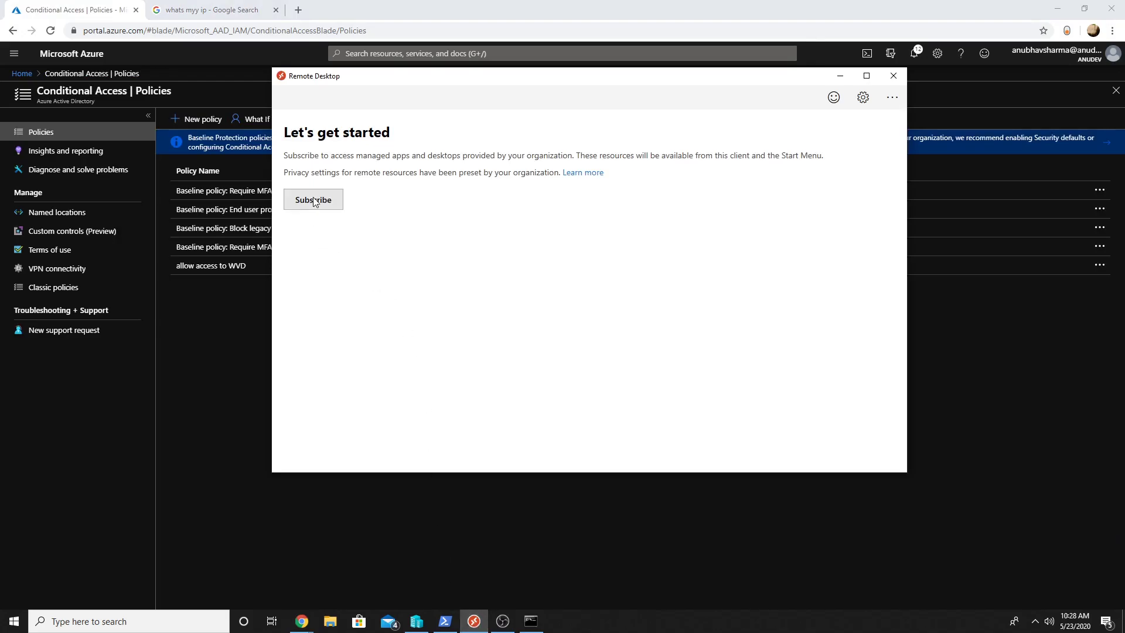
- Subscribe to the workspace as the test user and launch the hpool1 desktop with credentials
left_click(313, 199)
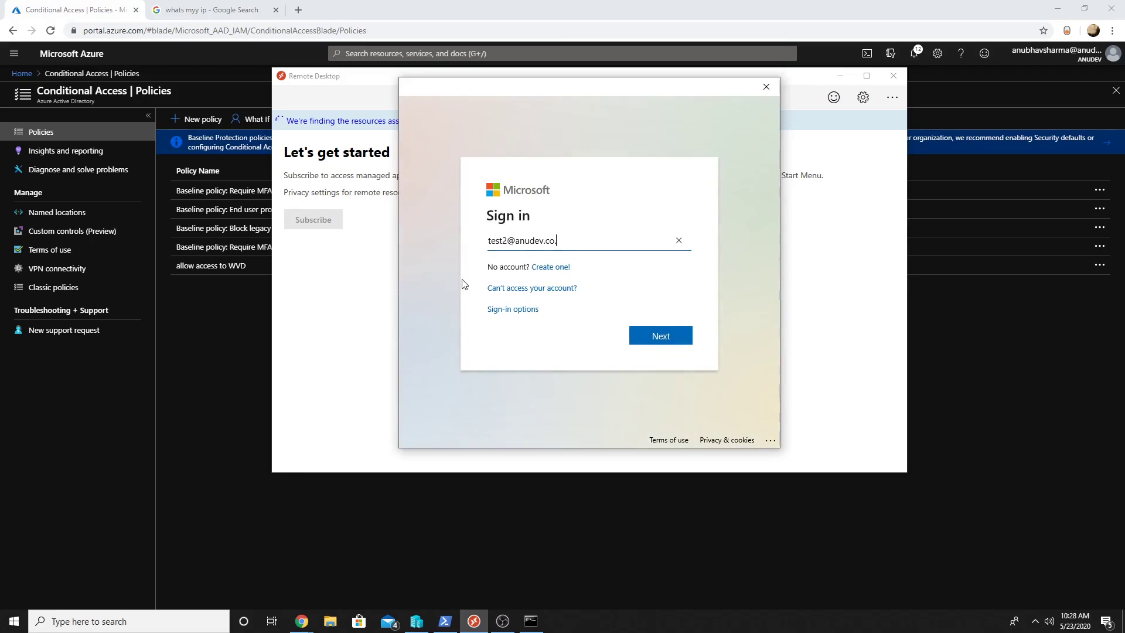
left_click(659, 335)
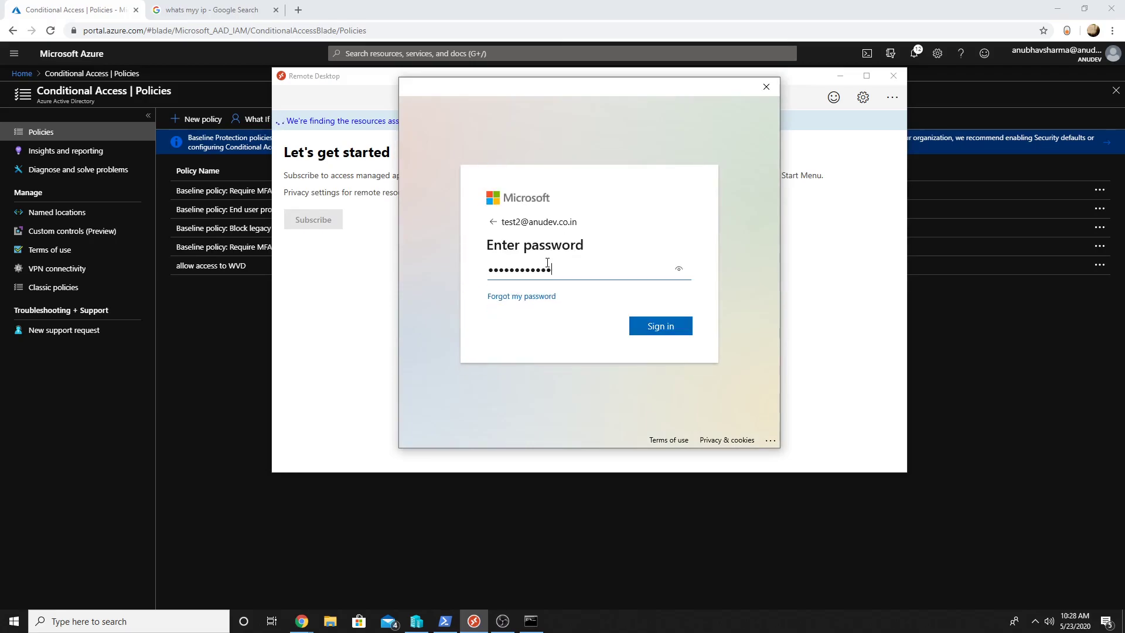
left_click(659, 325)
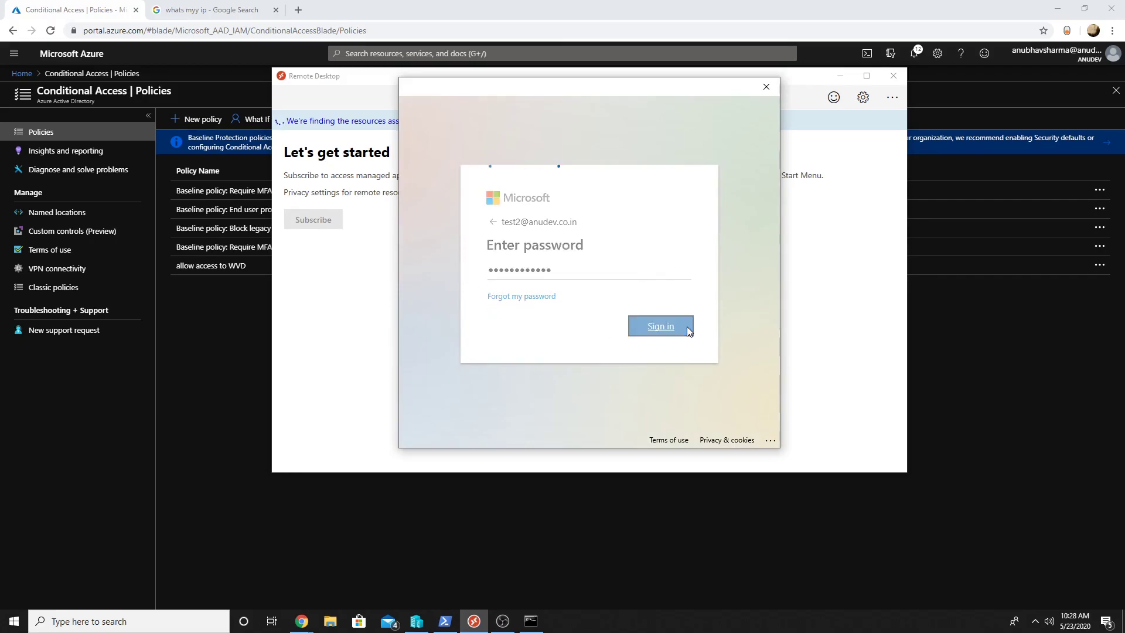
left_click(660, 326)
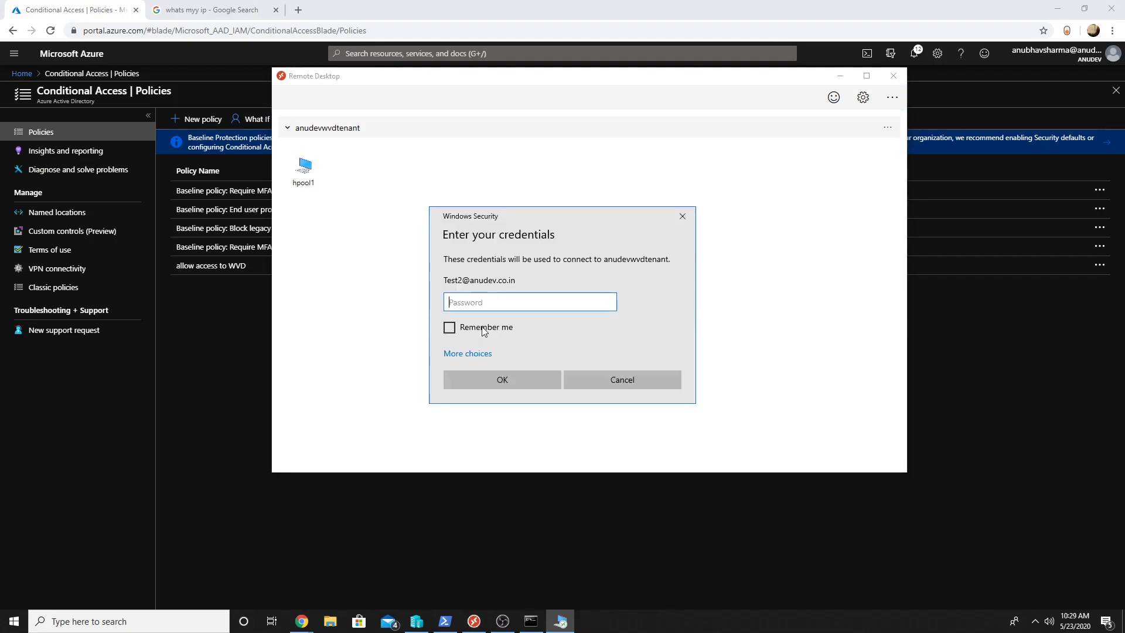
left_click(501, 380)
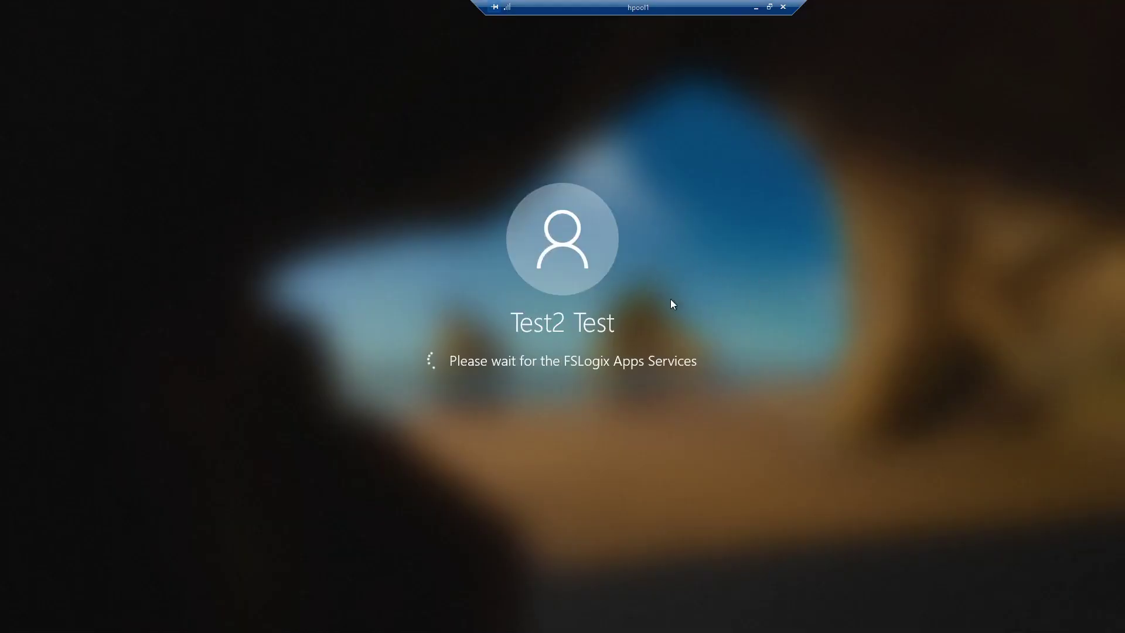
mouse_move(653, 326)
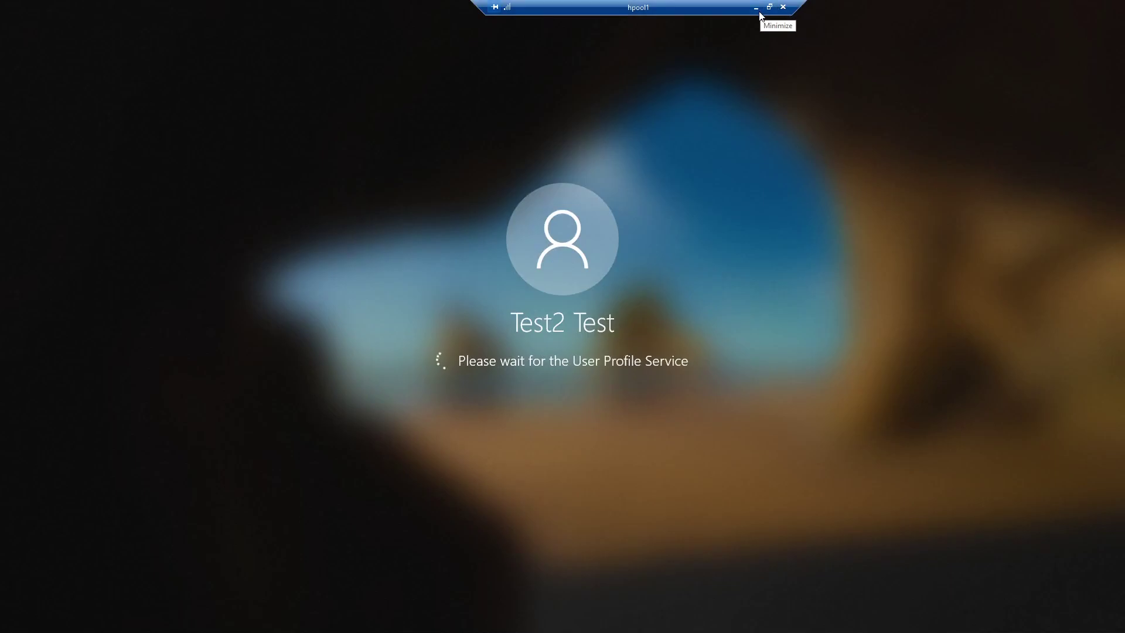
- Leave the full-screen hpool1 session via the connection bar to return to the feed
left_click(756, 7)
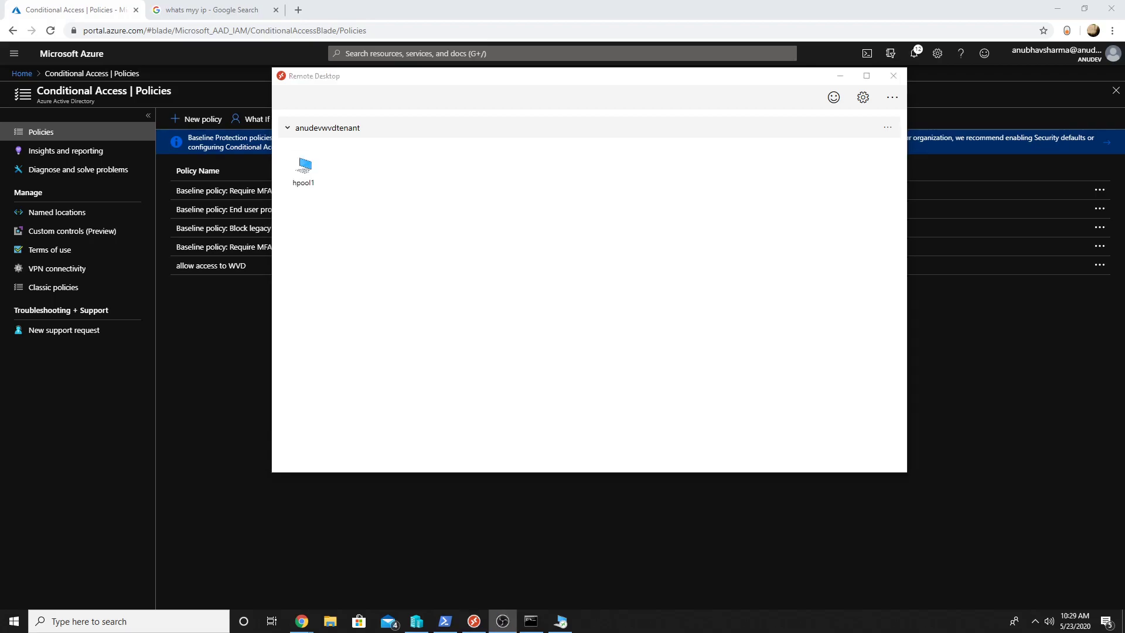
- Check the policy list shows allow access to WVD On, then view the IP search results
left_click(893, 75)
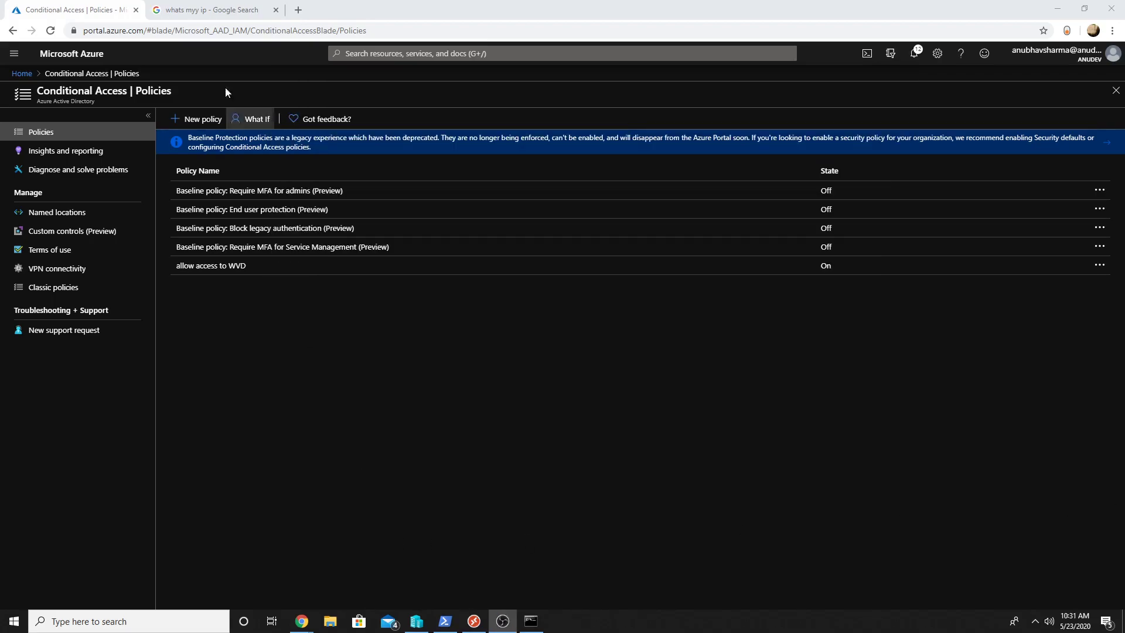
left_click(213, 9)
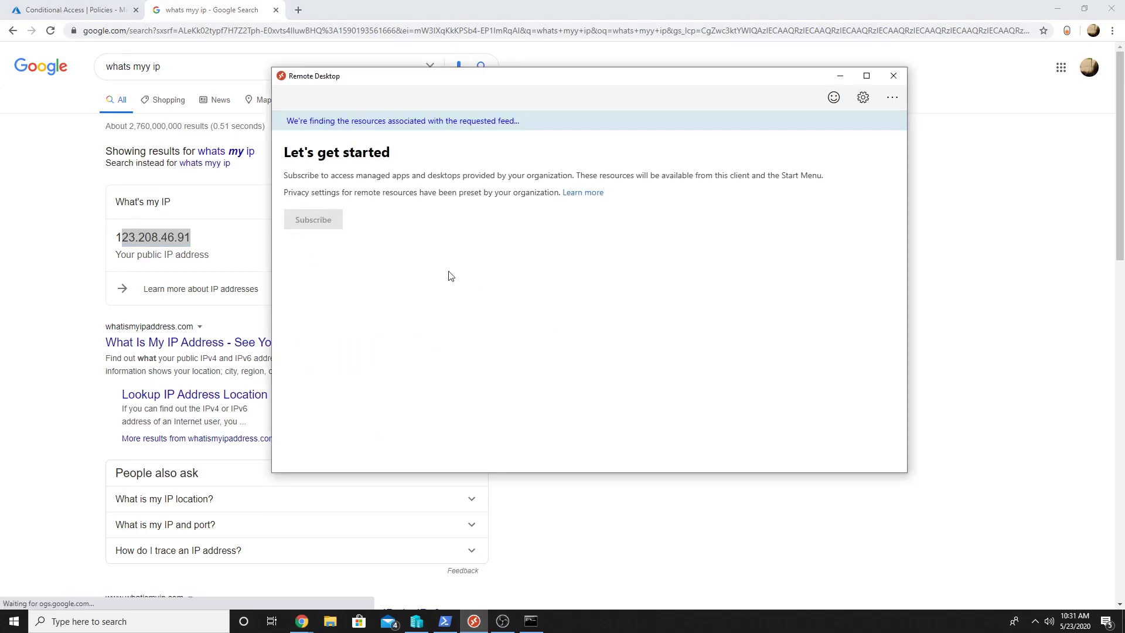
- Sign in to the desktop feed again as test2, ending blocked with 'You cannot access this right now'
left_click(312, 219)
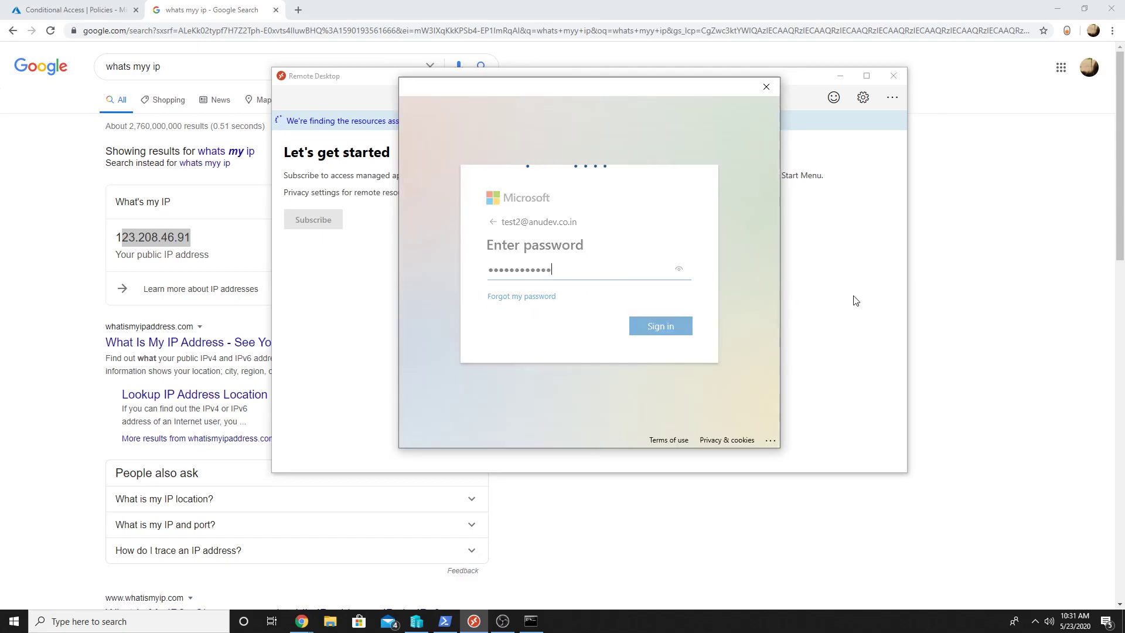
left_click(659, 326)
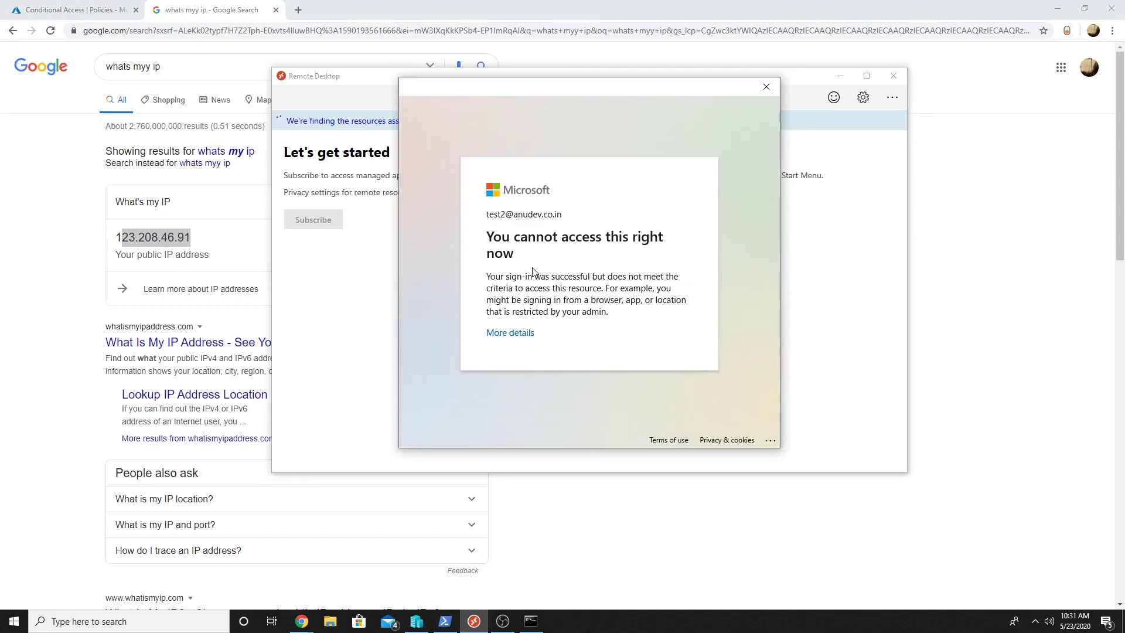
mouse_move(524, 264)
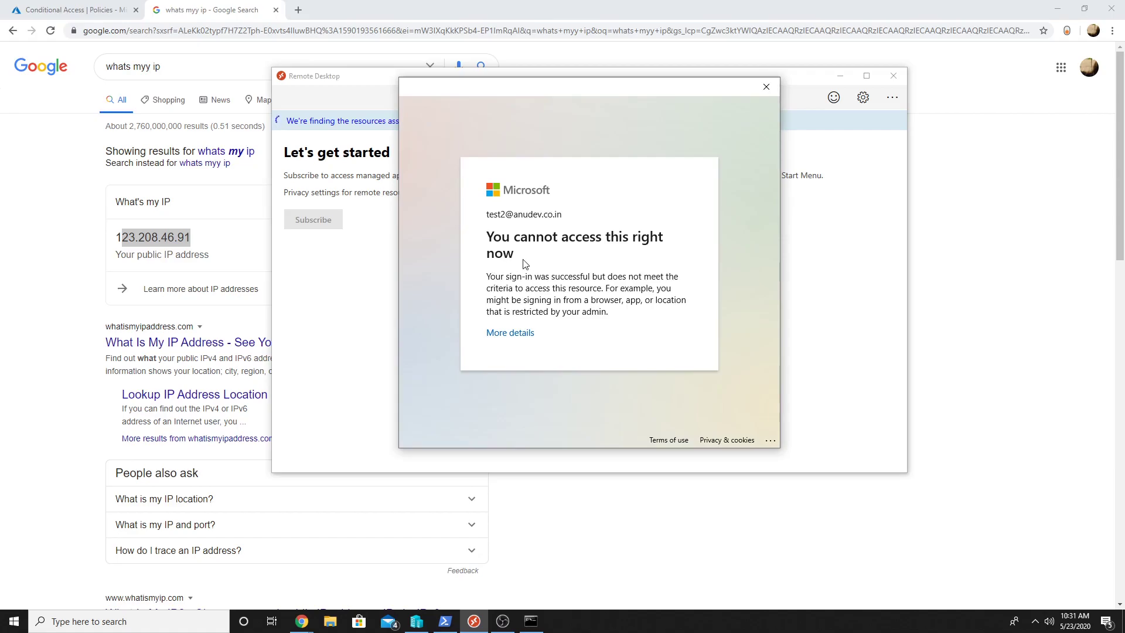
mouse_move(565, 271)
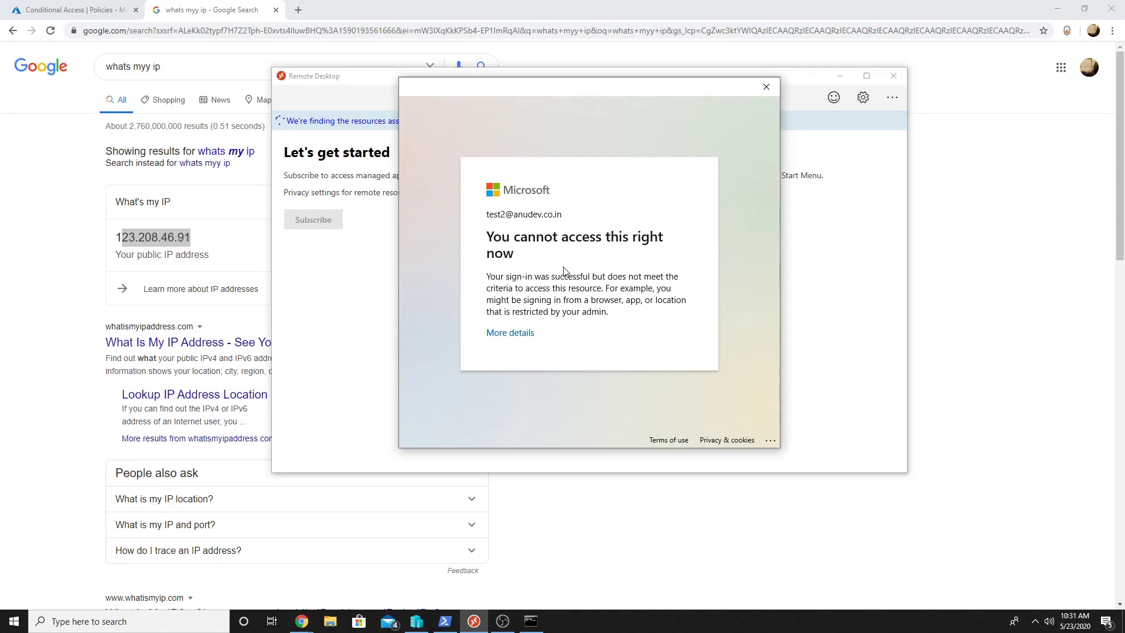